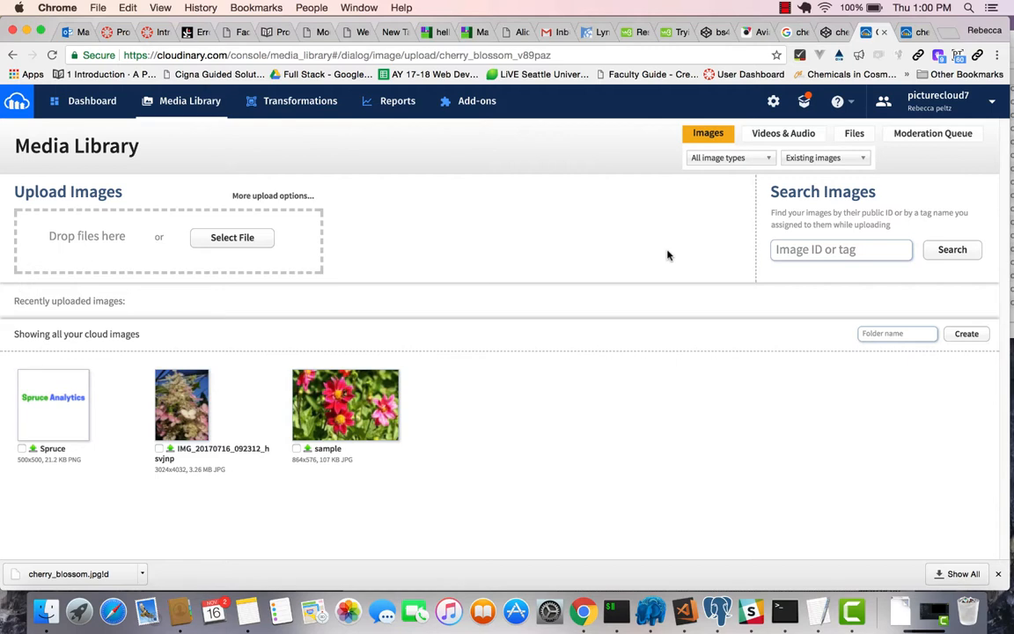
pyautogui.moveTo(620, 229)
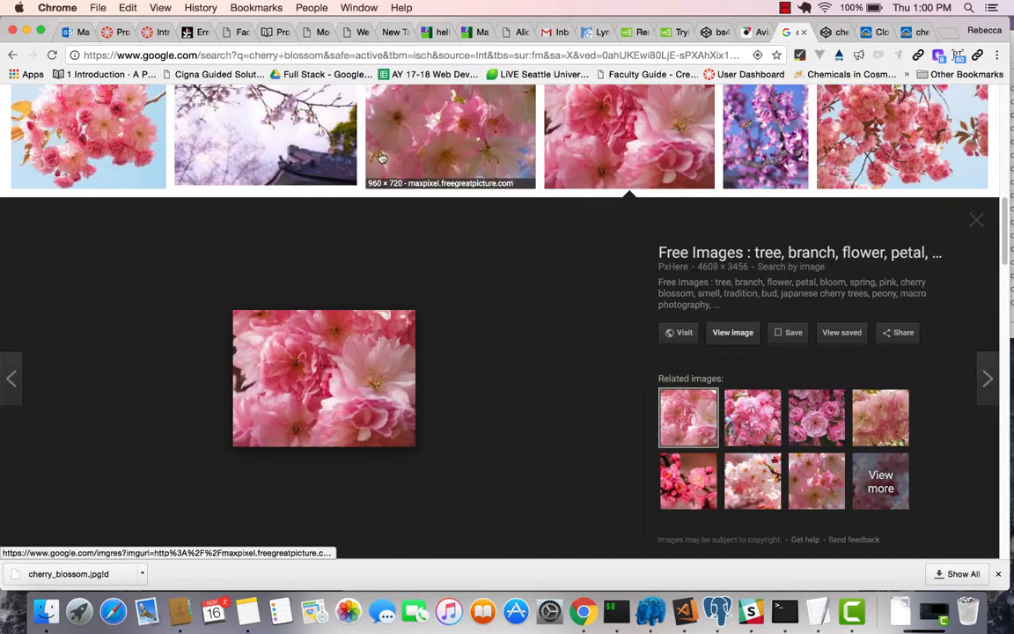
pyautogui.moveTo(368, 370)
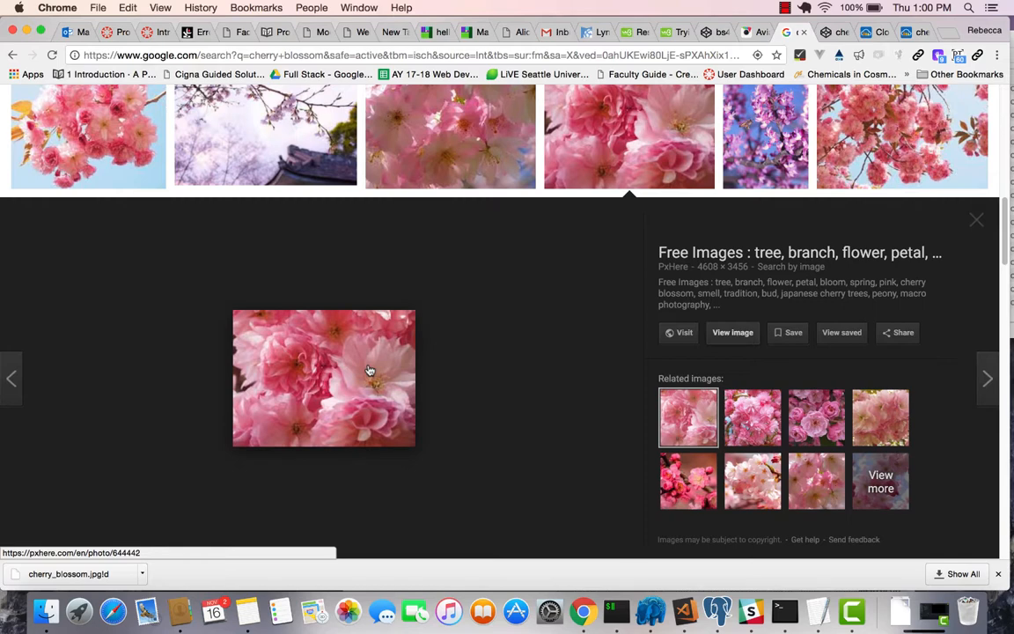
pyautogui.moveTo(343, 363)
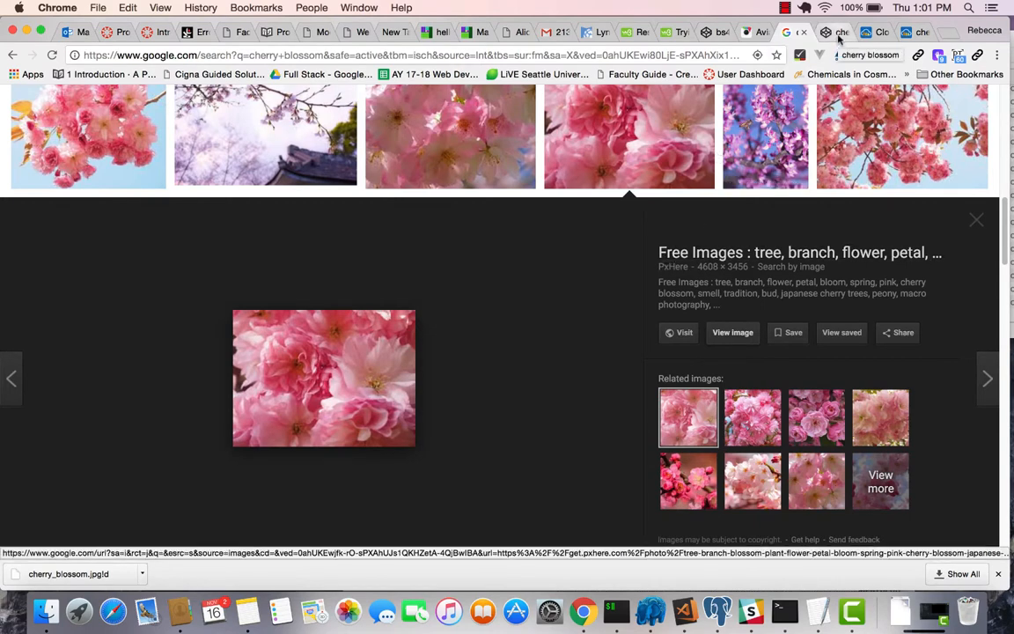
# Switch to the cherry blossom pen and show the red Cover template as a full-page preview
pyautogui.click(845, 32)
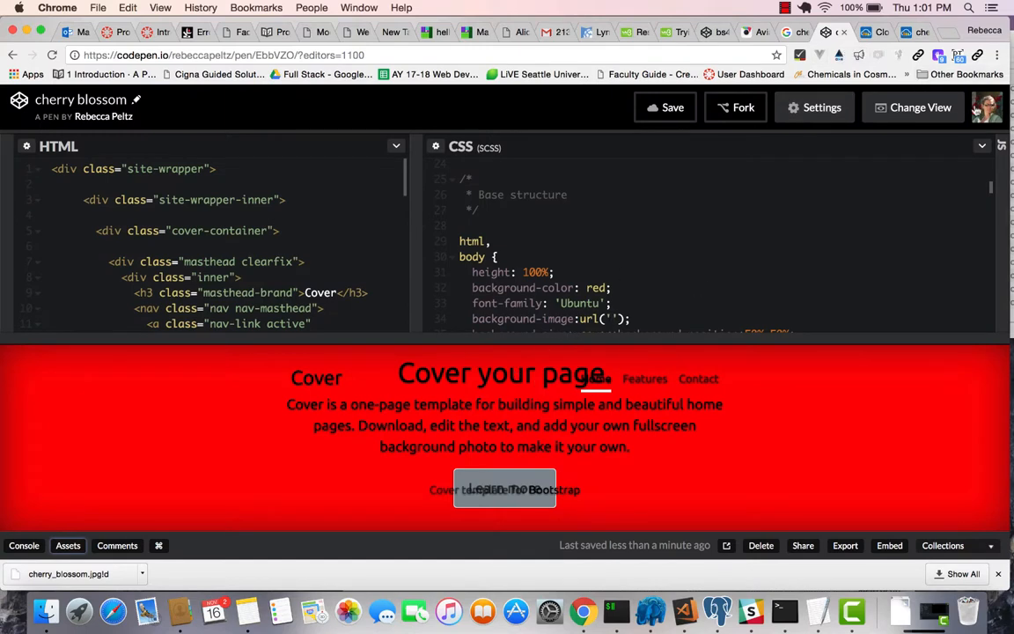
pyautogui.click(993, 107)
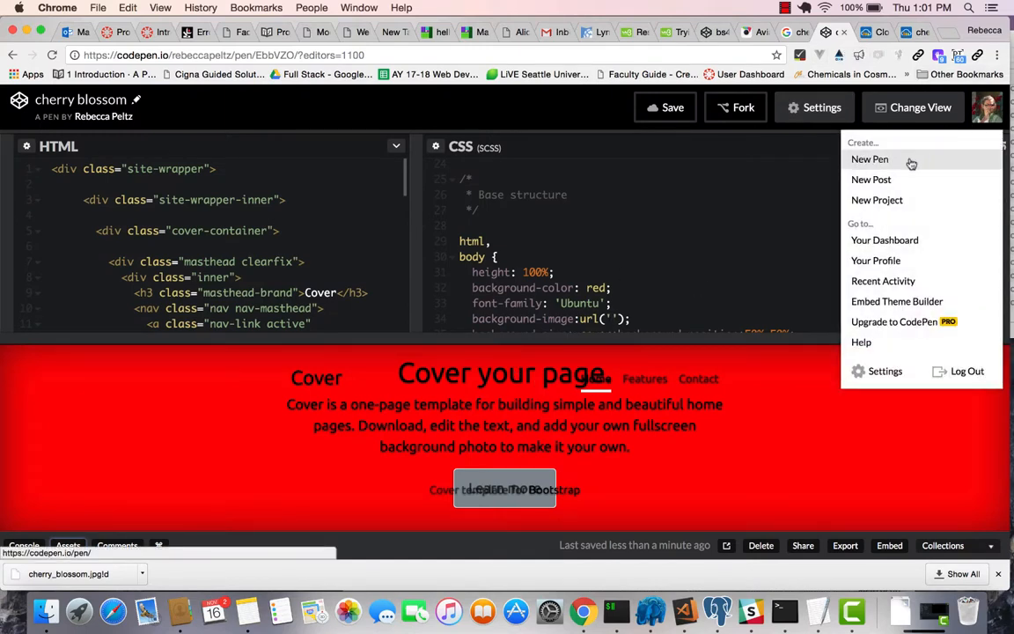
pyautogui.moveTo(898, 240)
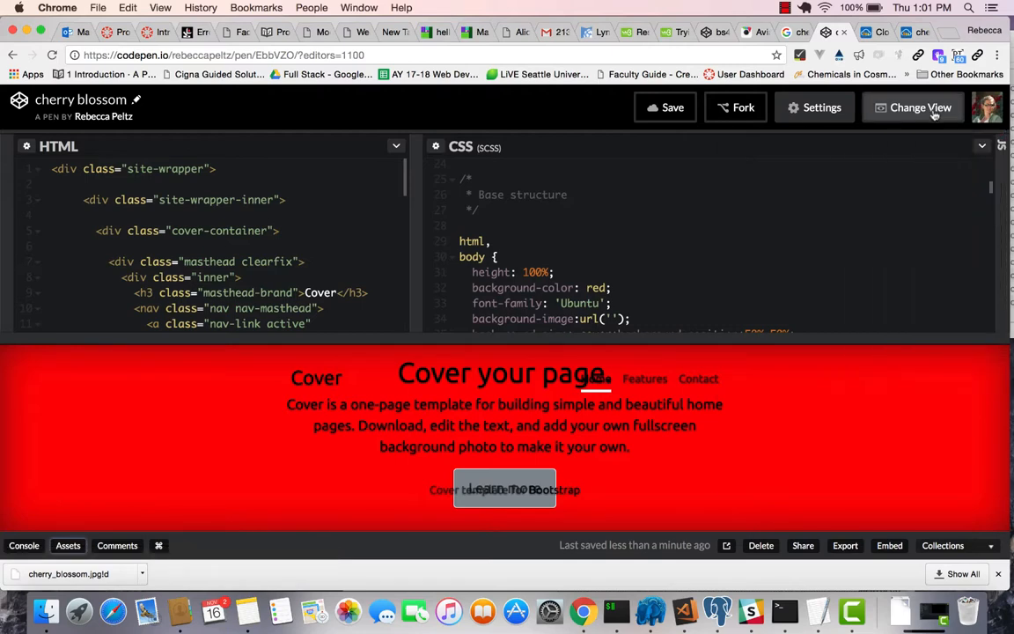
pyautogui.click(937, 107)
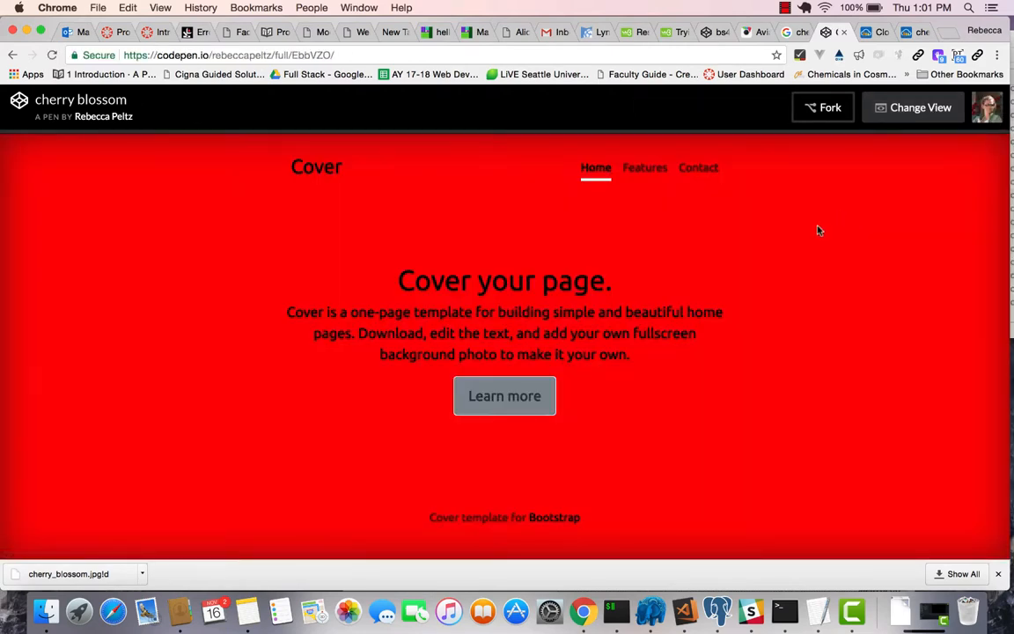
pyautogui.moveTo(687, 253)
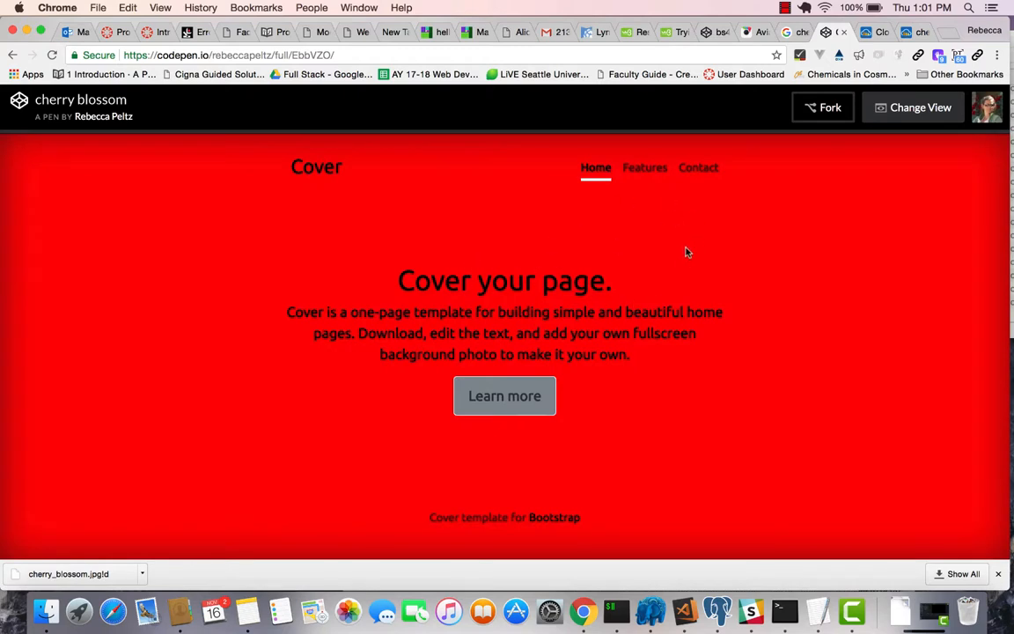
pyautogui.moveTo(539, 264)
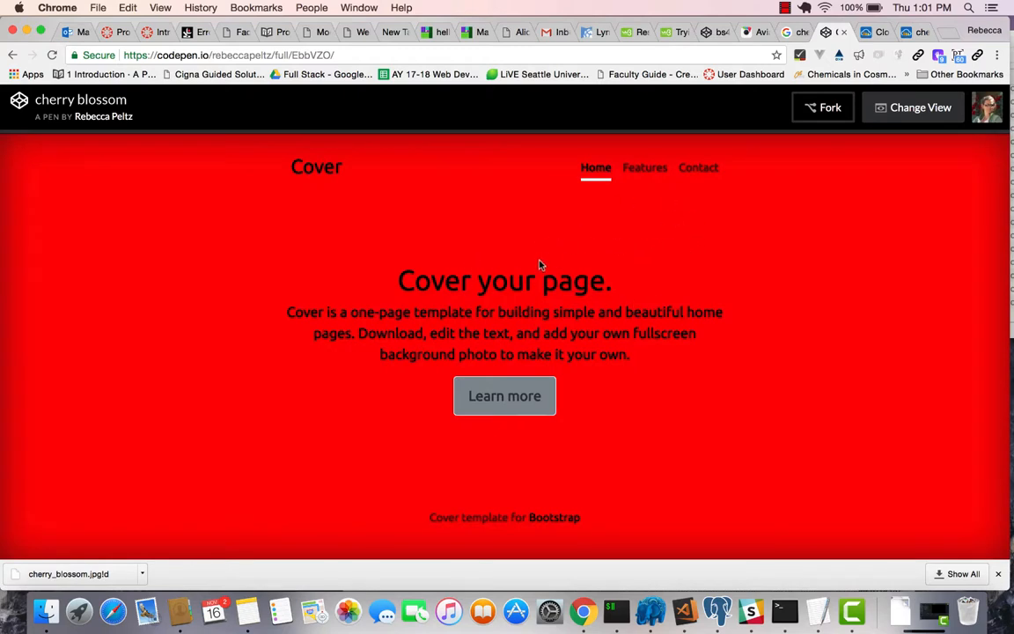
pyautogui.moveTo(553, 243)
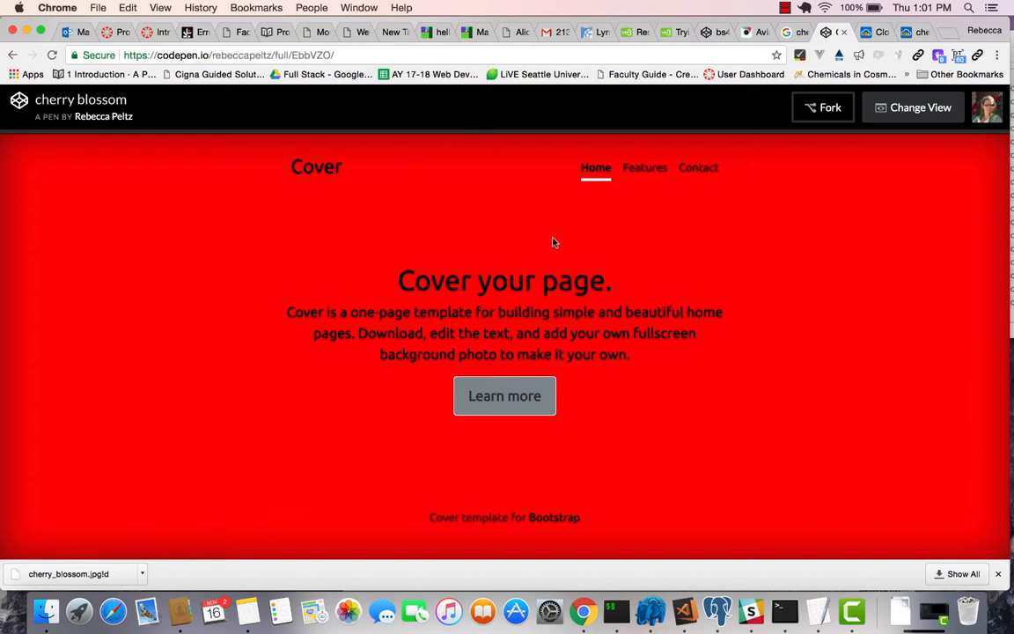
pyautogui.moveTo(545, 307)
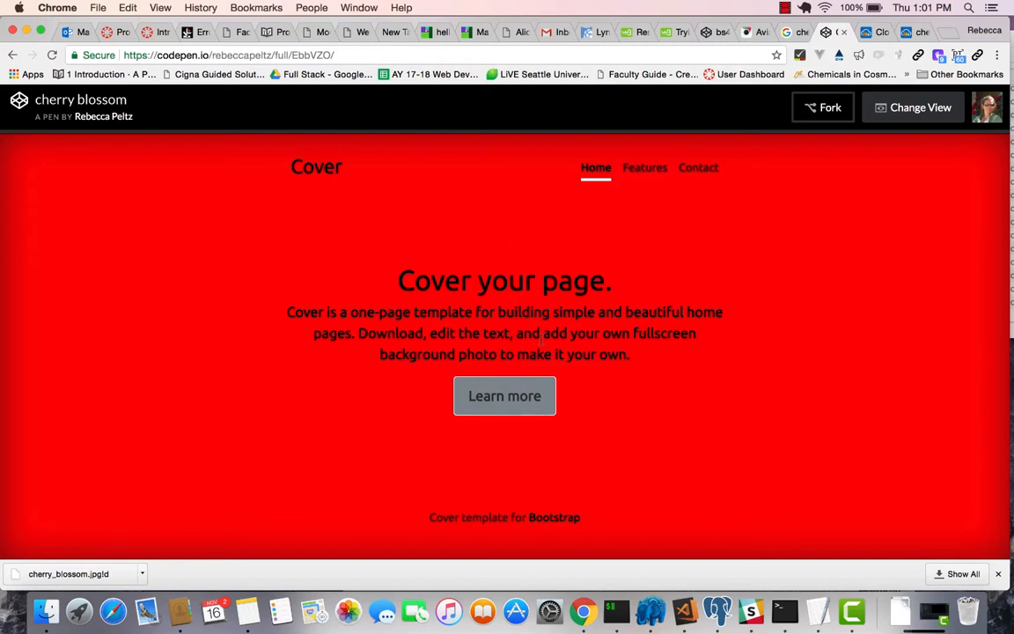
pyautogui.moveTo(461, 383)
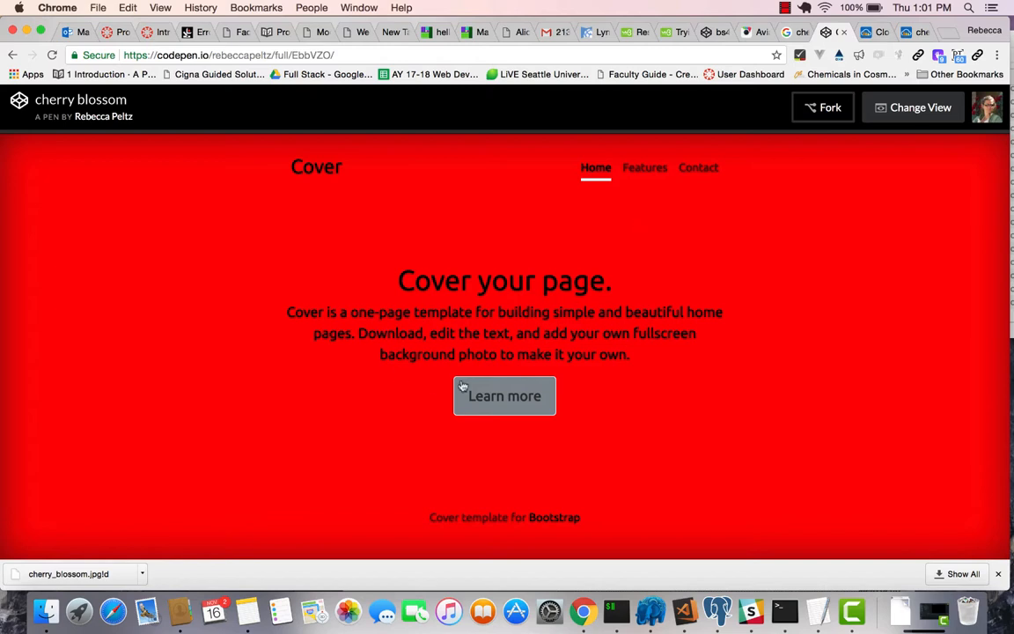
pyautogui.moveTo(525, 243)
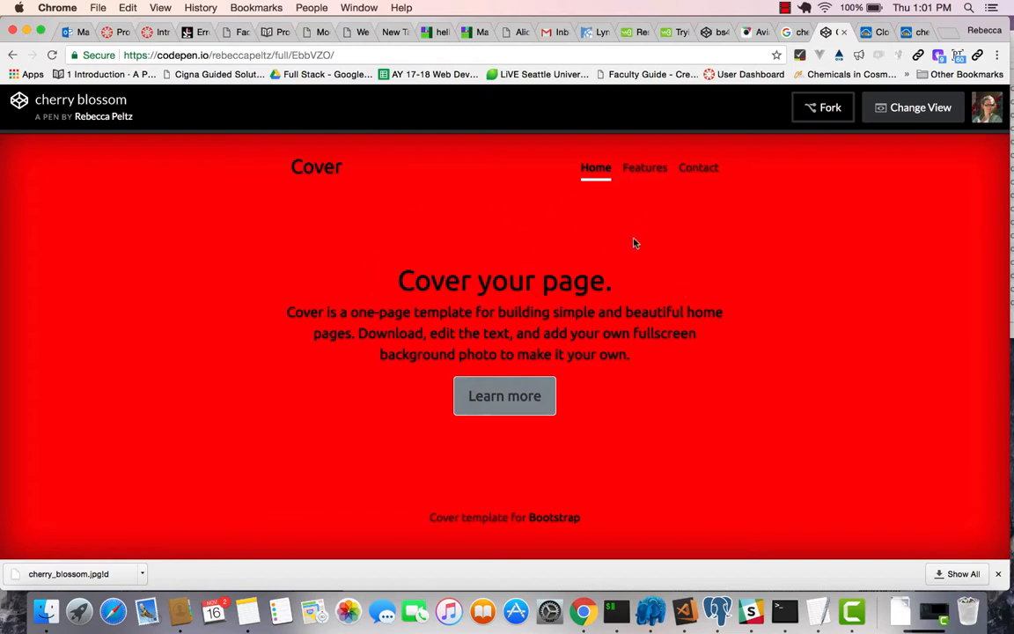
pyautogui.moveTo(641, 257)
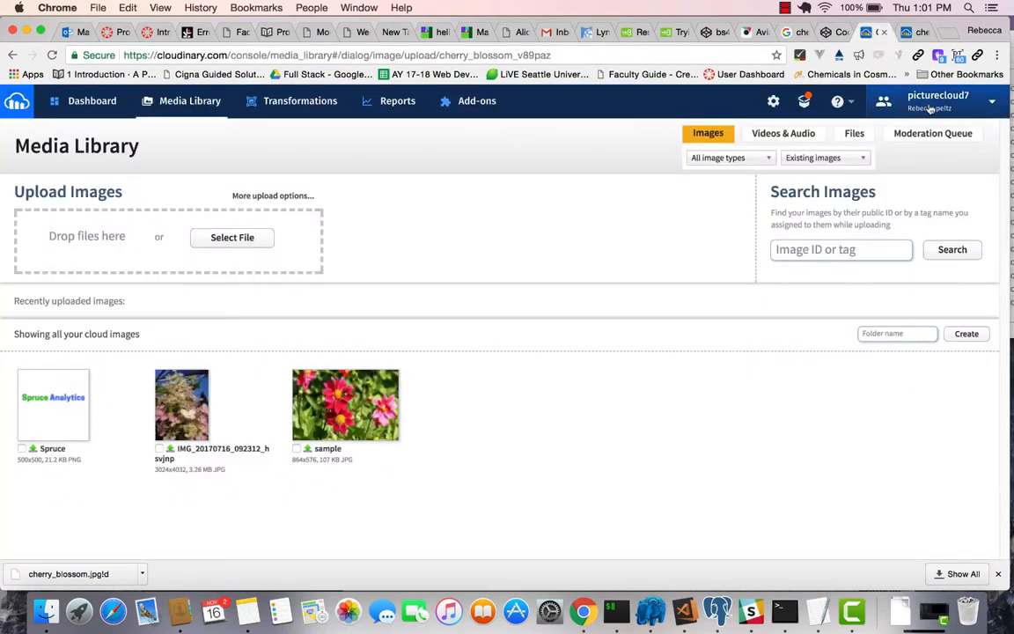
pyautogui.moveTo(454, 190)
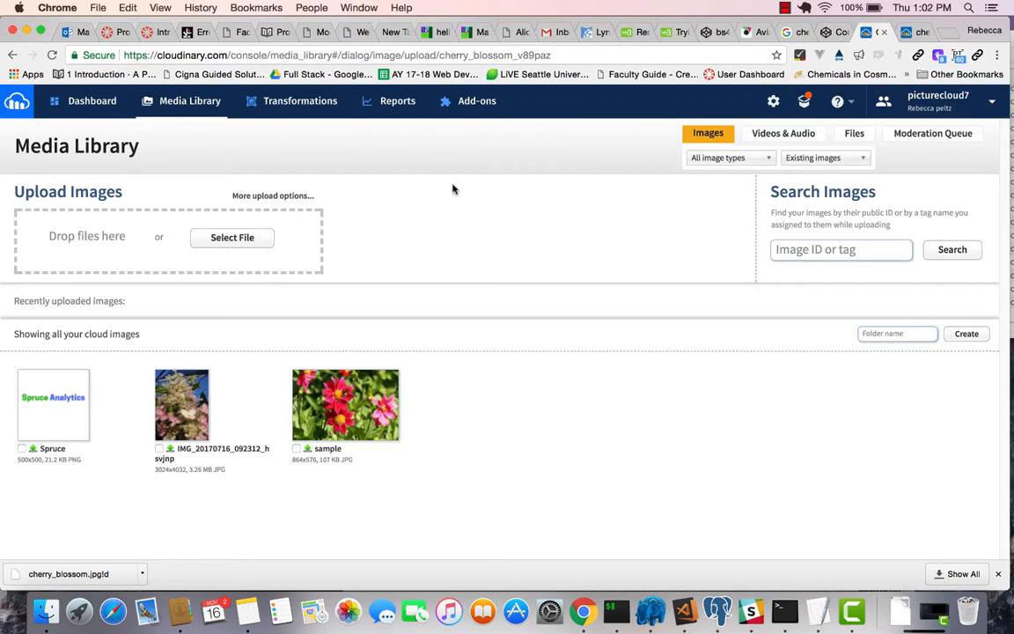
pyautogui.click(84, 100)
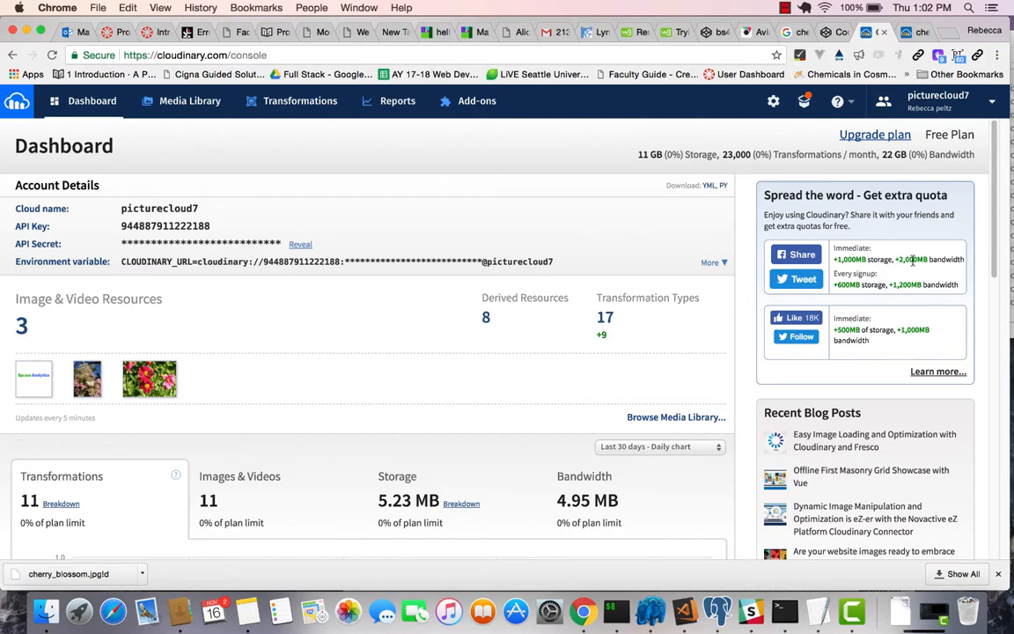
pyautogui.moveTo(444, 250)
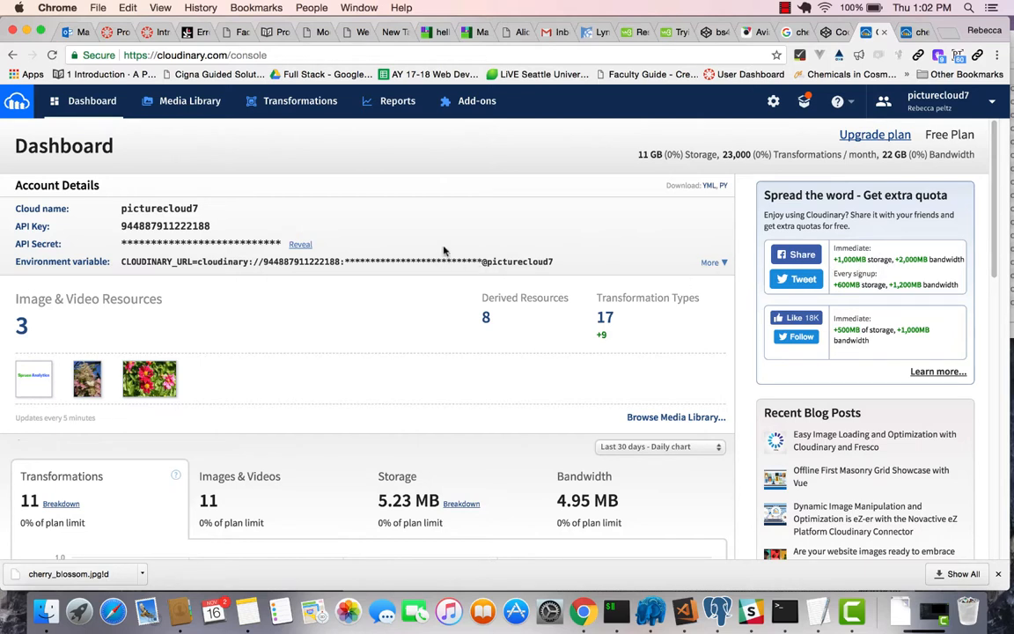
pyautogui.moveTo(327, 326)
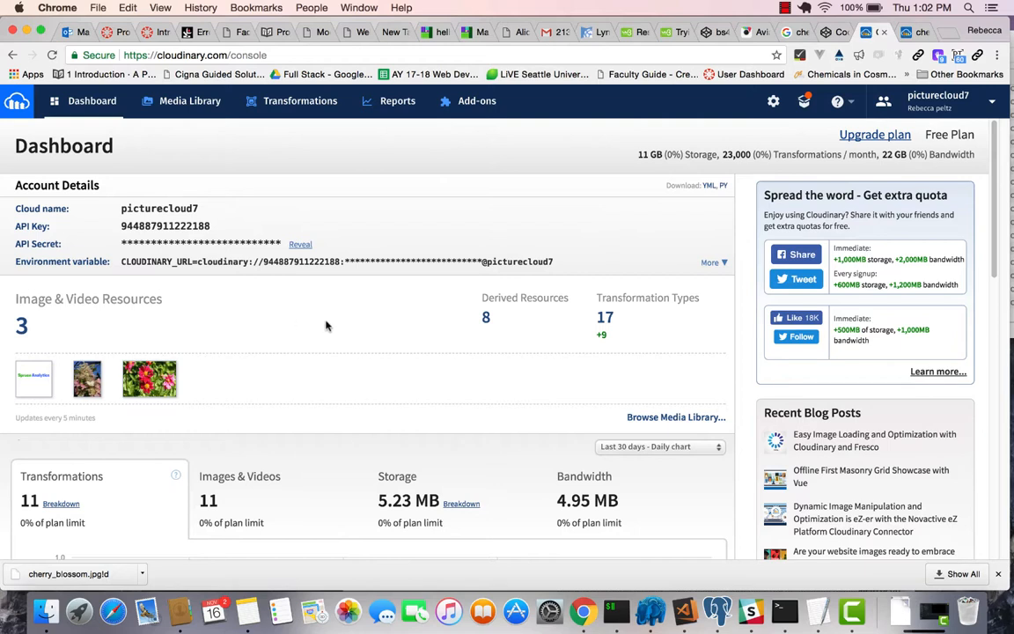
pyautogui.moveTo(454, 331)
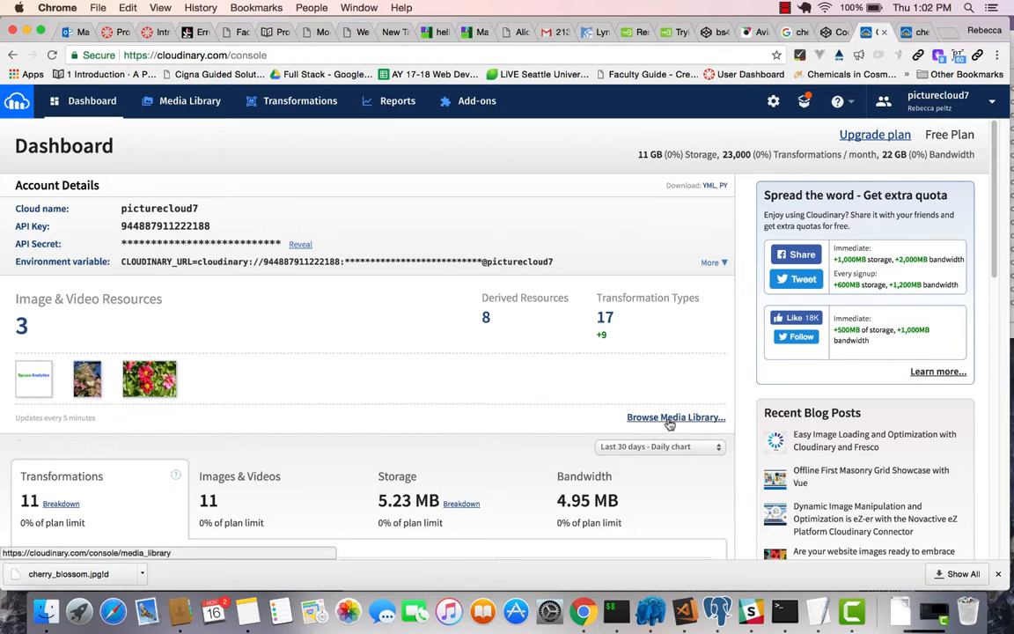
pyautogui.click(676, 416)
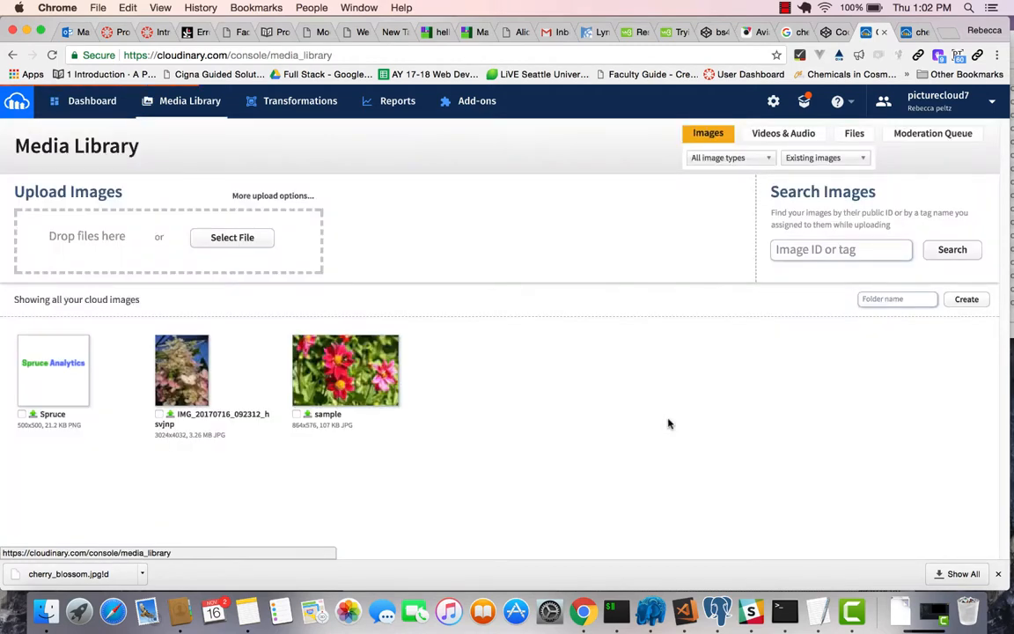
pyautogui.moveTo(250, 359)
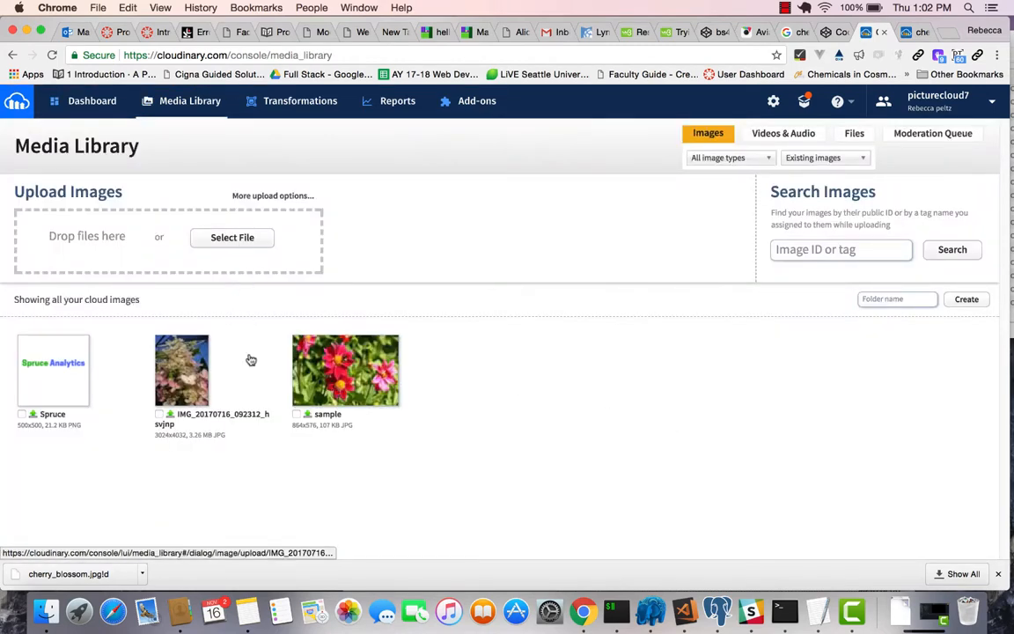
# Upload cherry_blossom.jpg from Downloads and open the new cherry_blossom_ir7thp image's details page
pyautogui.click(232, 238)
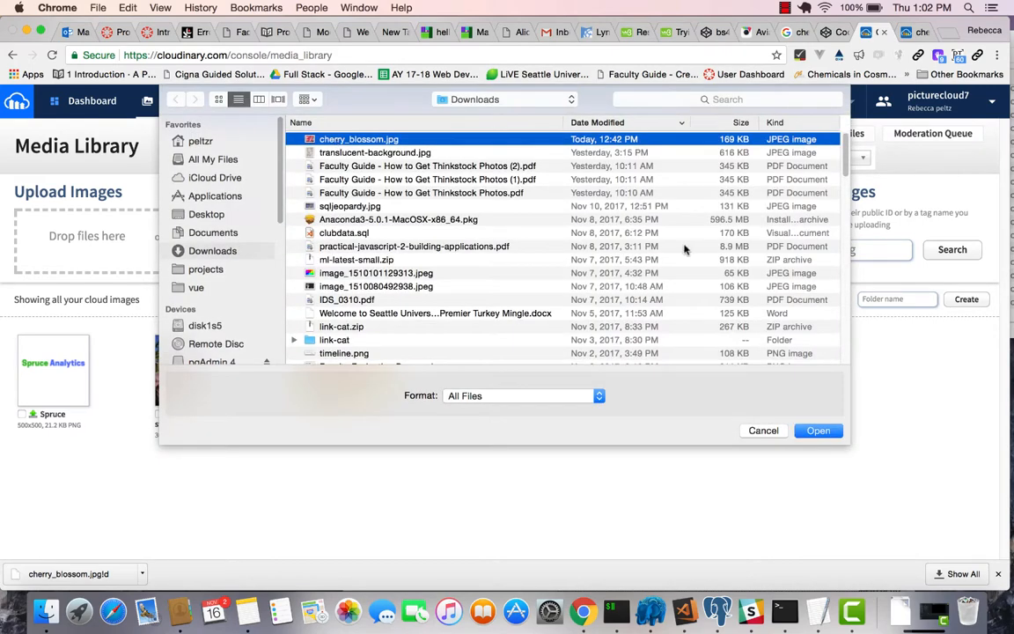
pyautogui.click(818, 430)
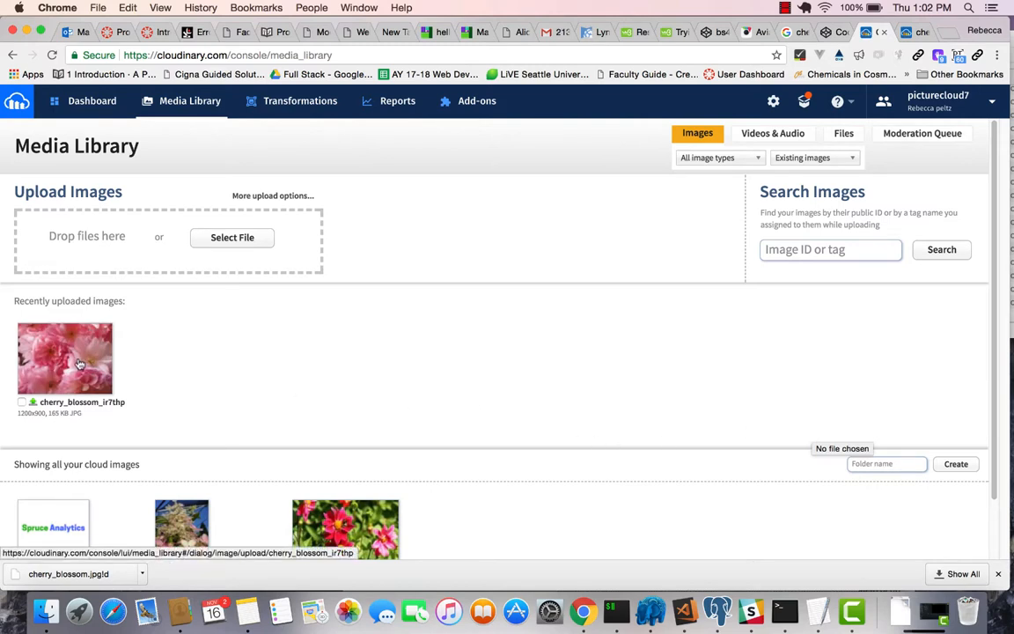
pyautogui.click(67, 359)
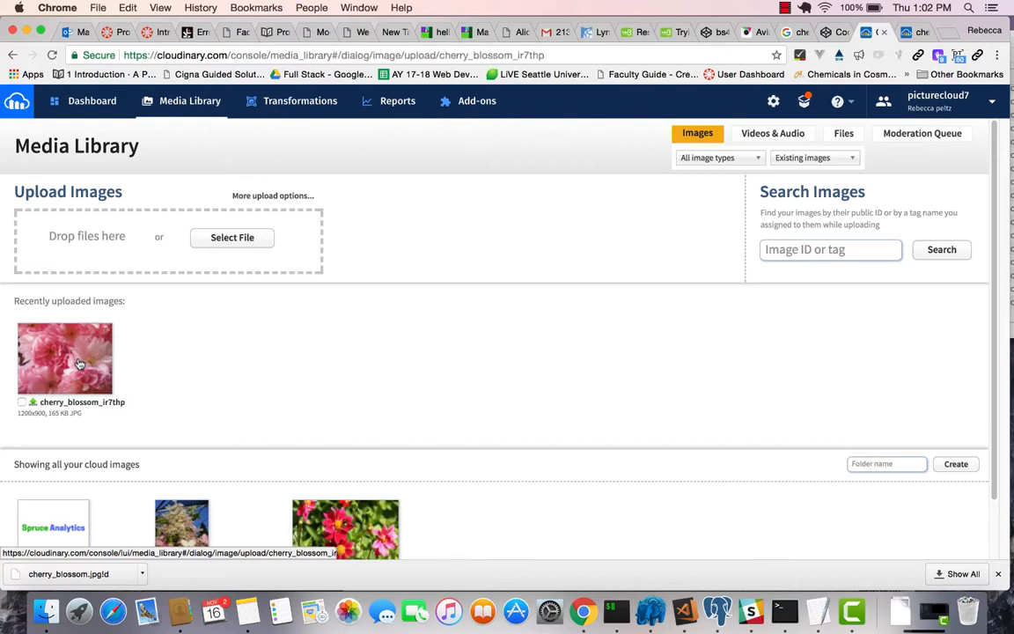
pyautogui.click(77, 361)
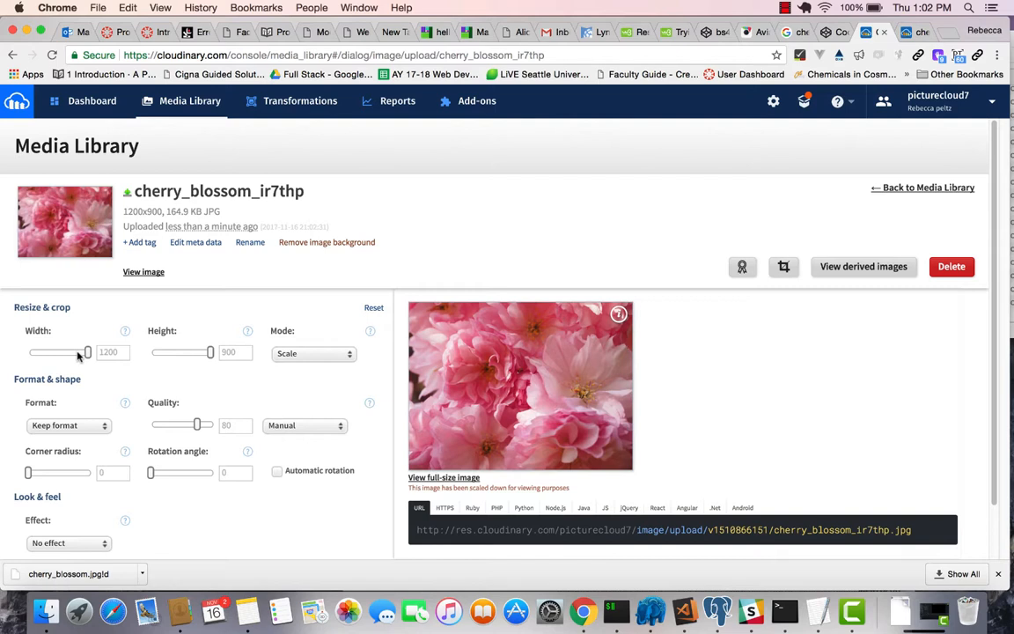
# Set the transformation to width 740 and height 400 and refresh the preview
pyautogui.click(115, 353)
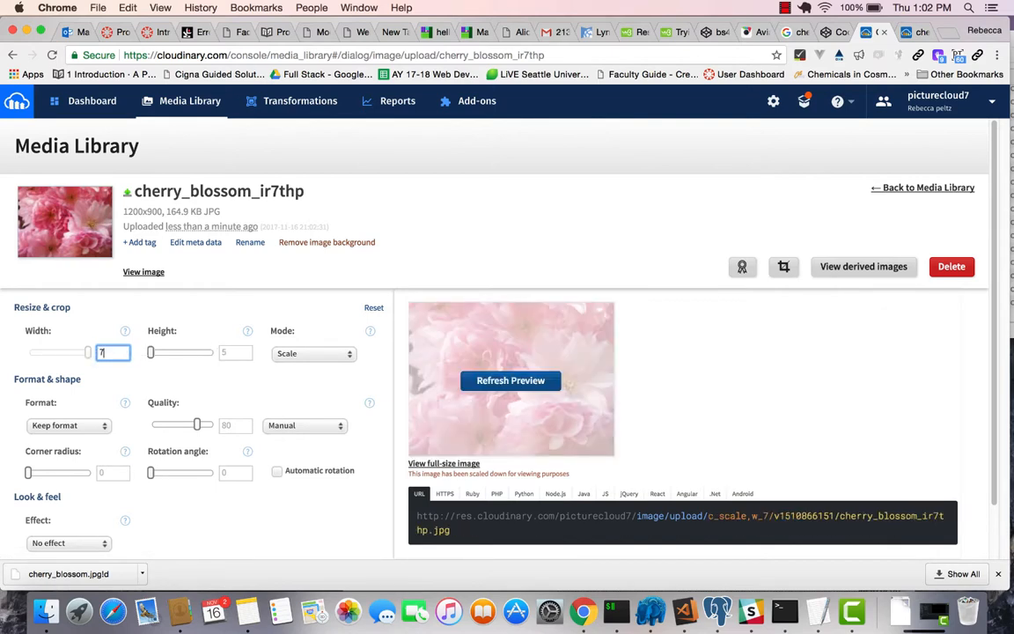
pyautogui.write('40')
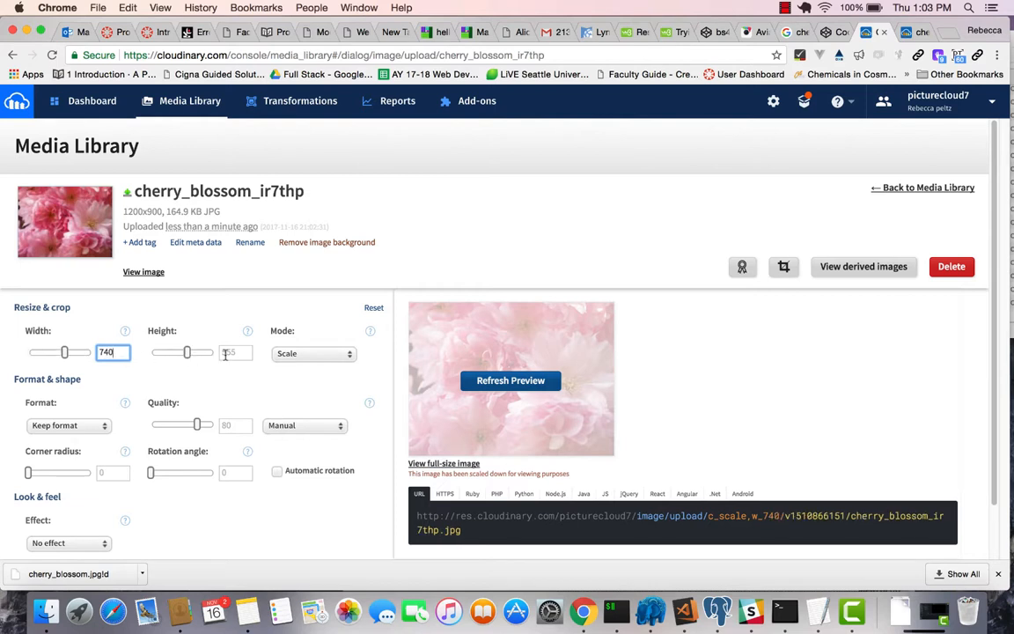
pyautogui.write('5155')
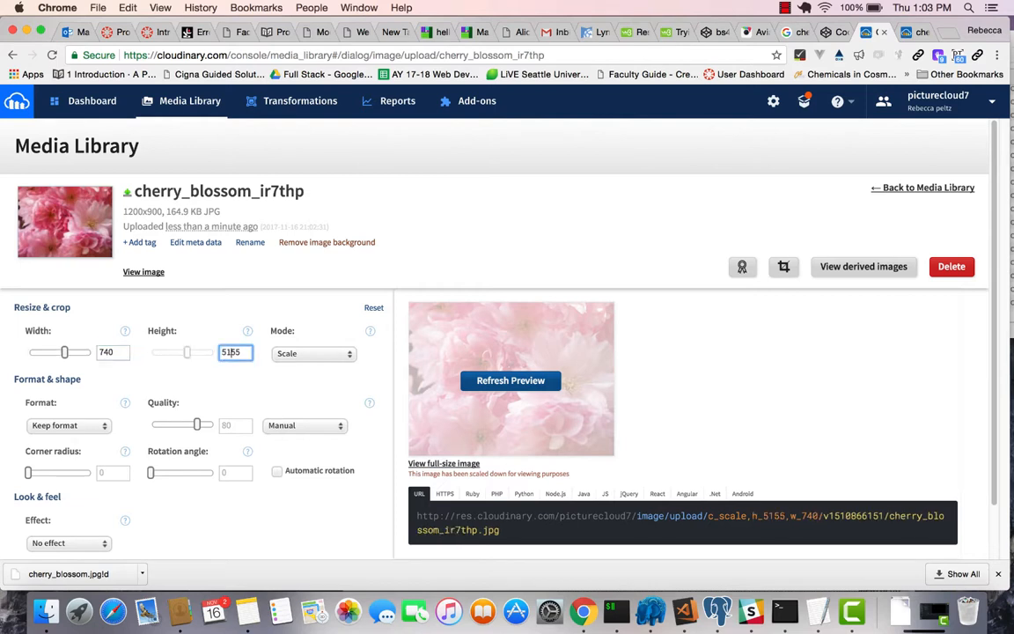
pyautogui.write('55')
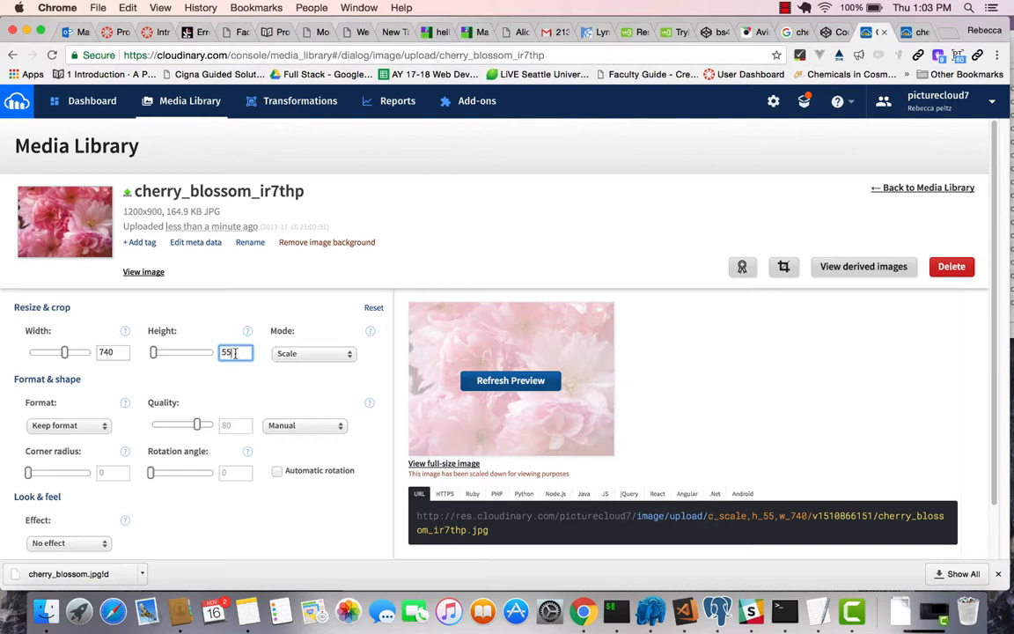
pyautogui.write('400')
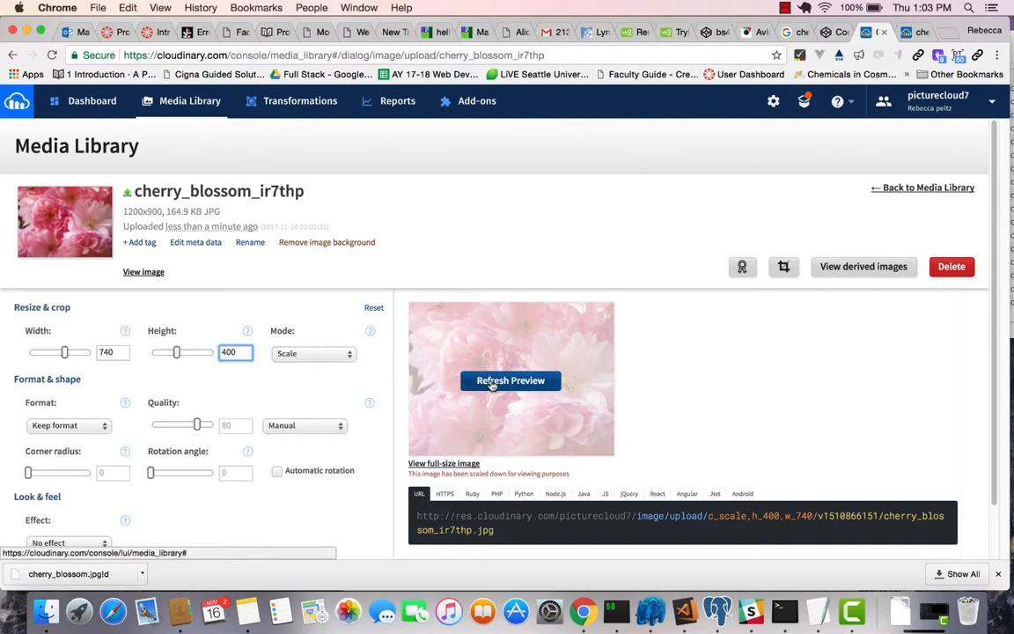
pyautogui.click(511, 380)
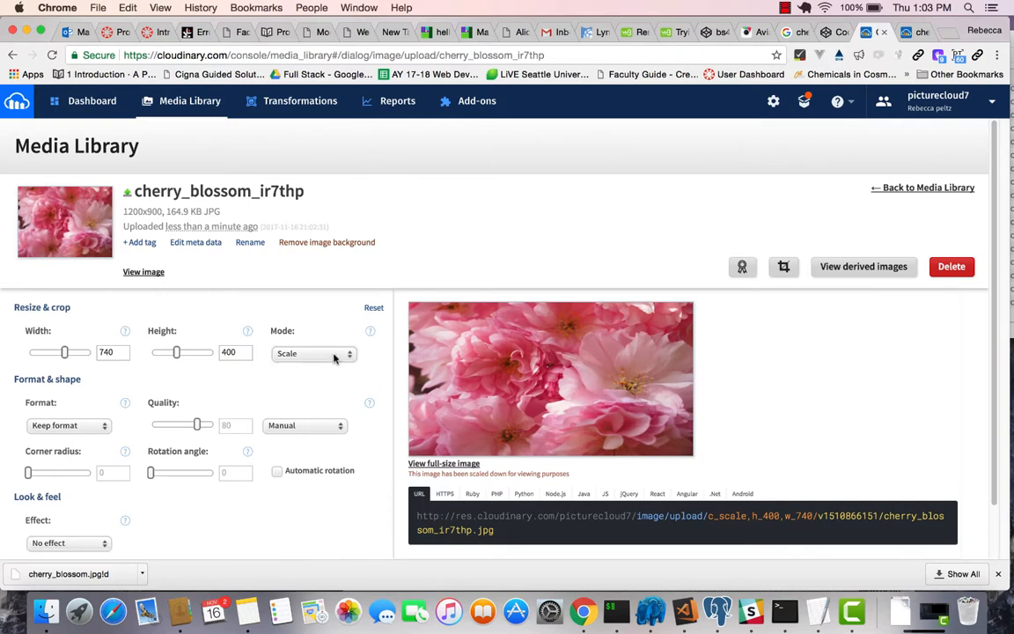
# Change the resize mode from Scale to Crop and preview the 740×400 crop
pyautogui.click(313, 352)
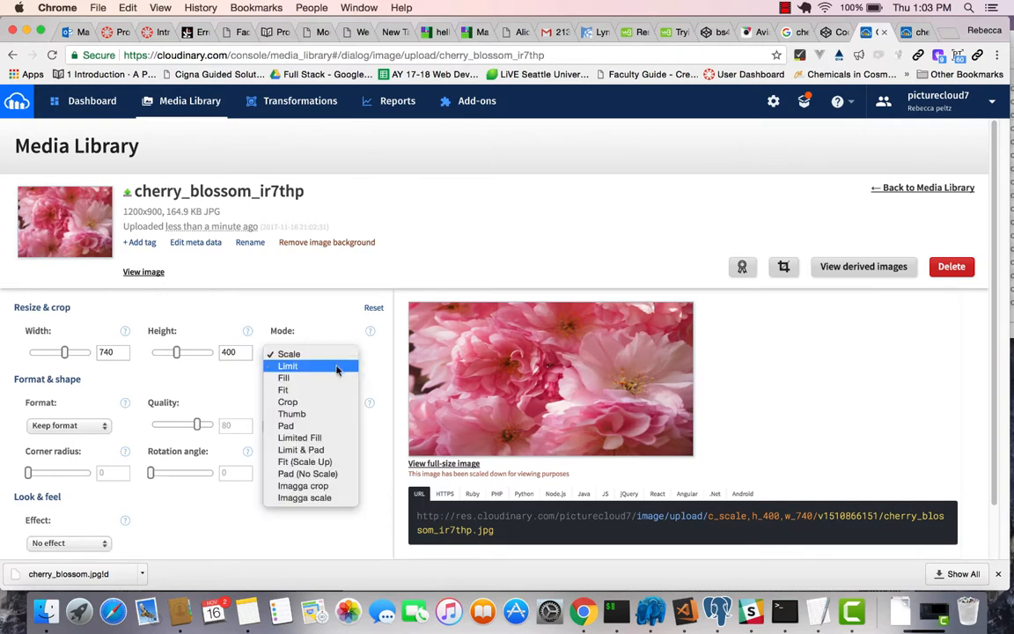
pyautogui.moveTo(313, 352)
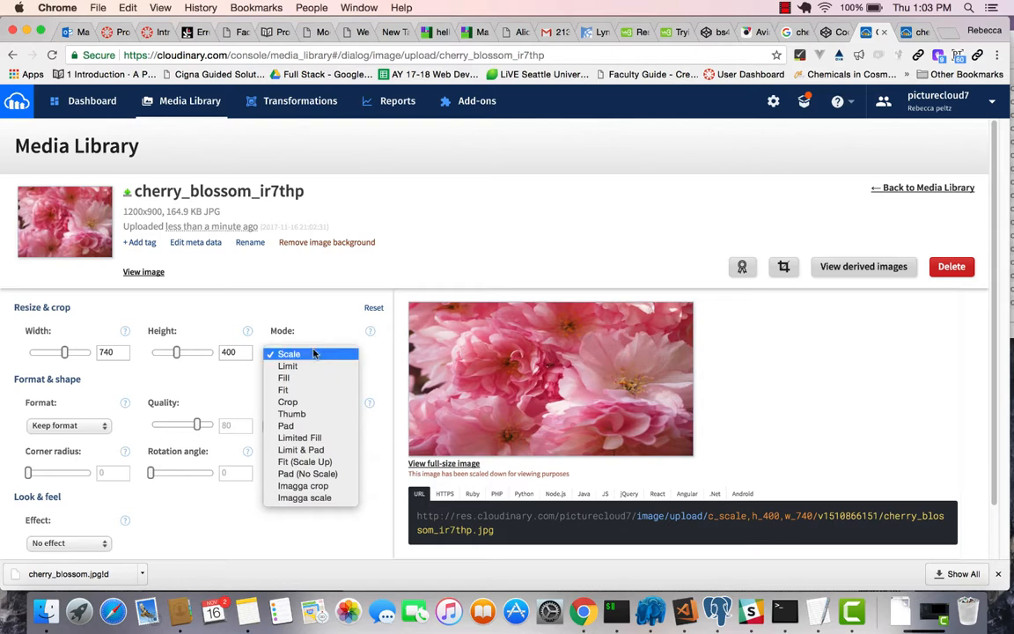
pyautogui.moveTo(307, 401)
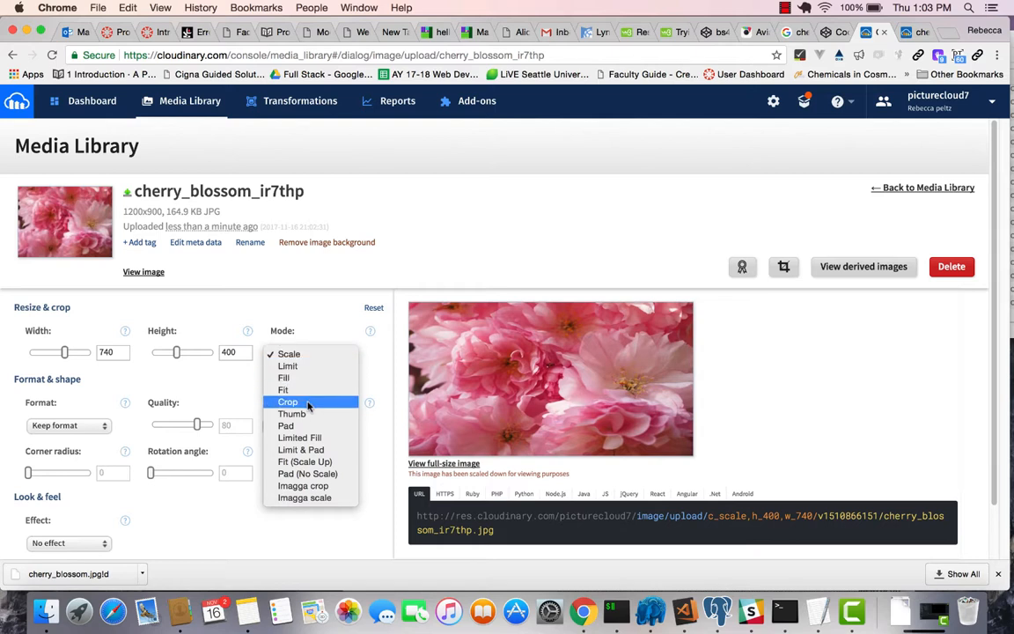
pyautogui.click(287, 401)
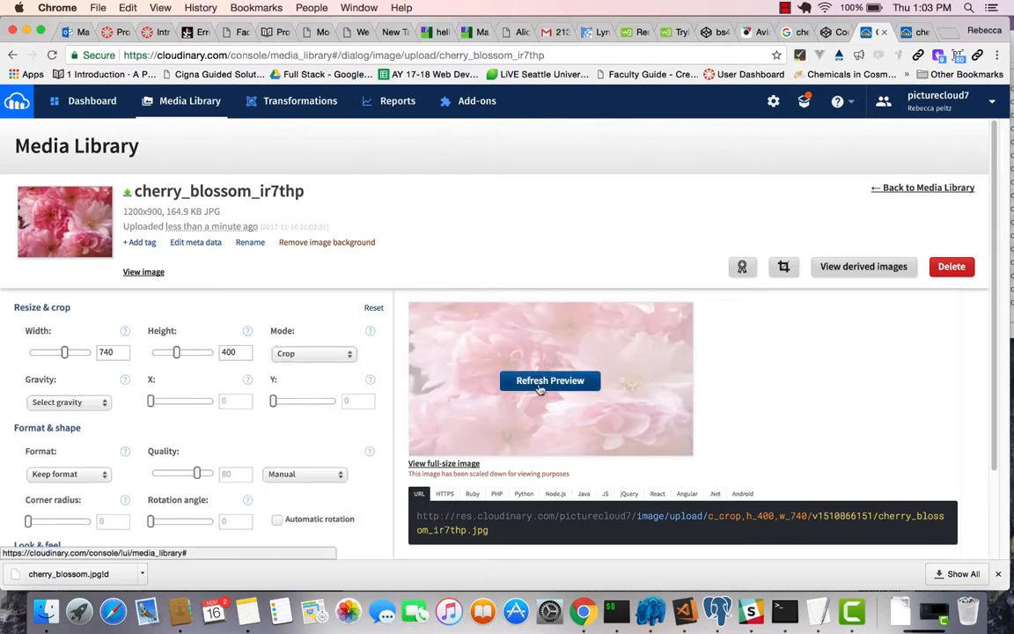
pyautogui.click(549, 380)
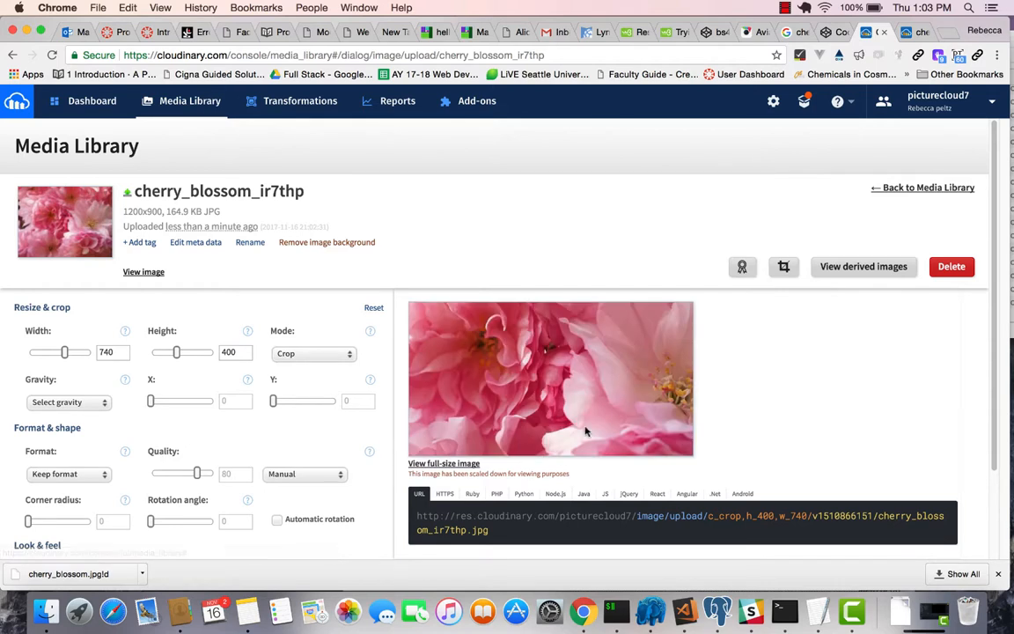
pyautogui.moveTo(517, 376)
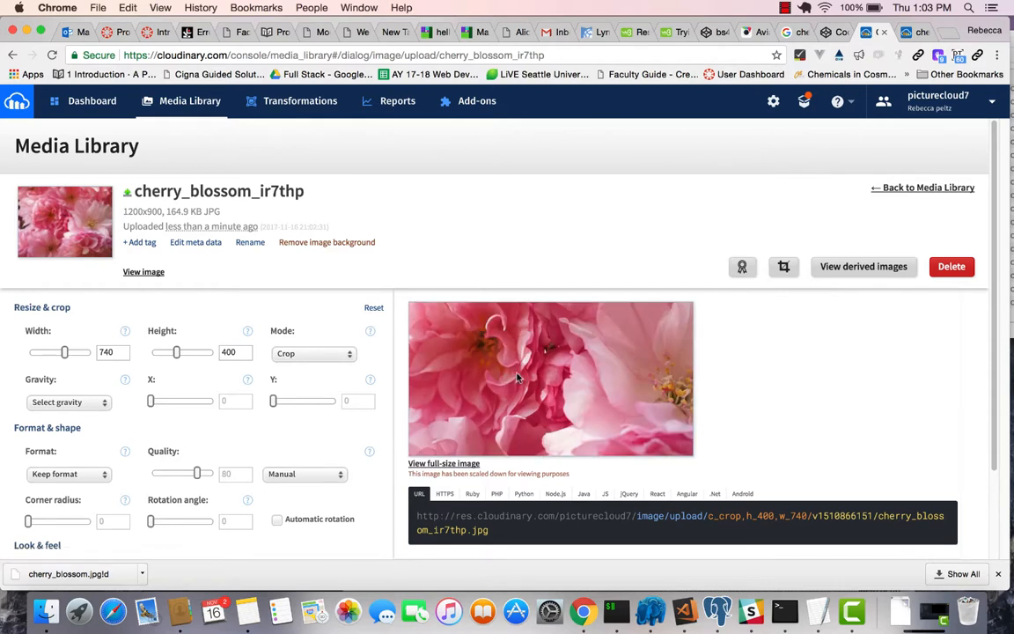
pyautogui.moveTo(599, 368)
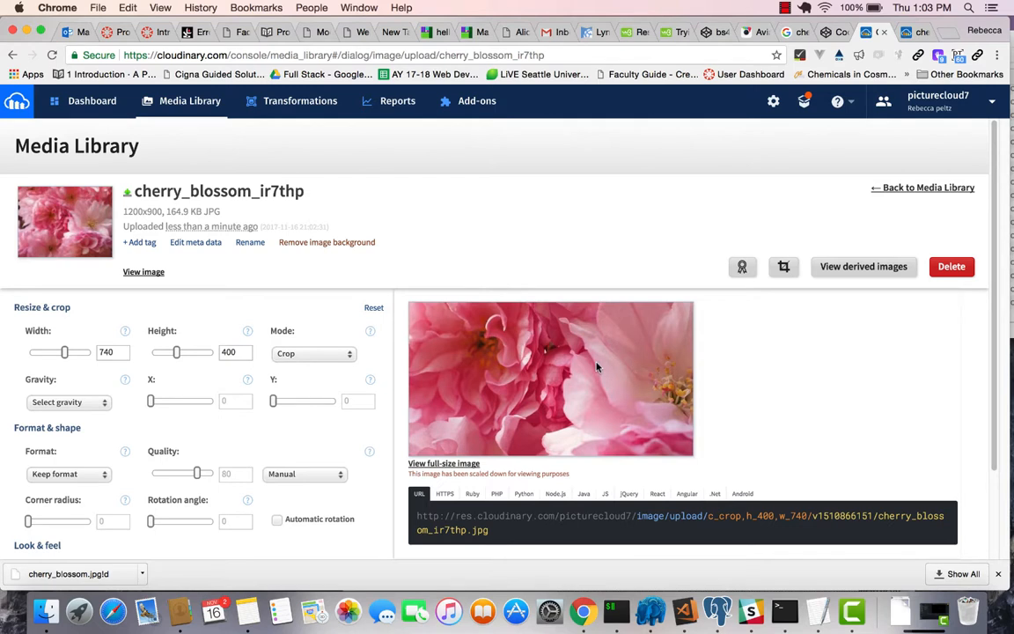
pyautogui.moveTo(503, 343)
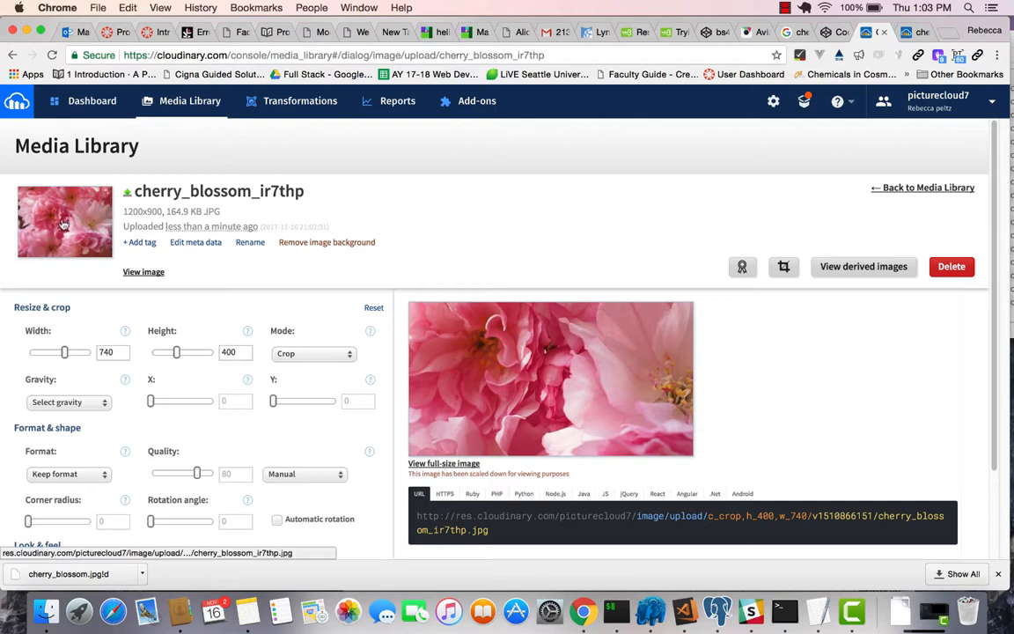
pyautogui.moveTo(577, 387)
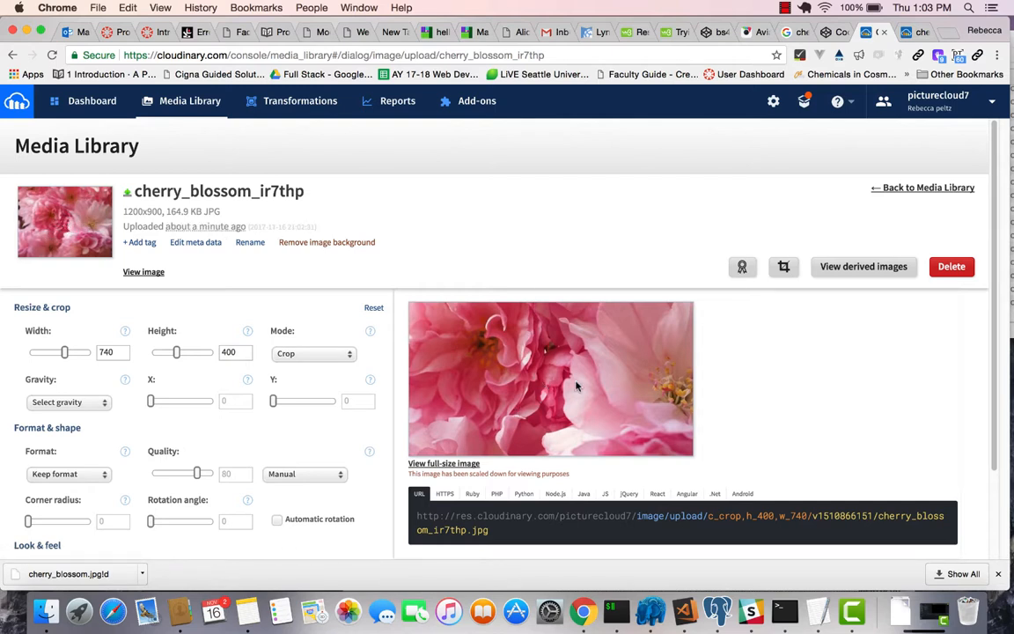
pyautogui.moveTo(560, 389)
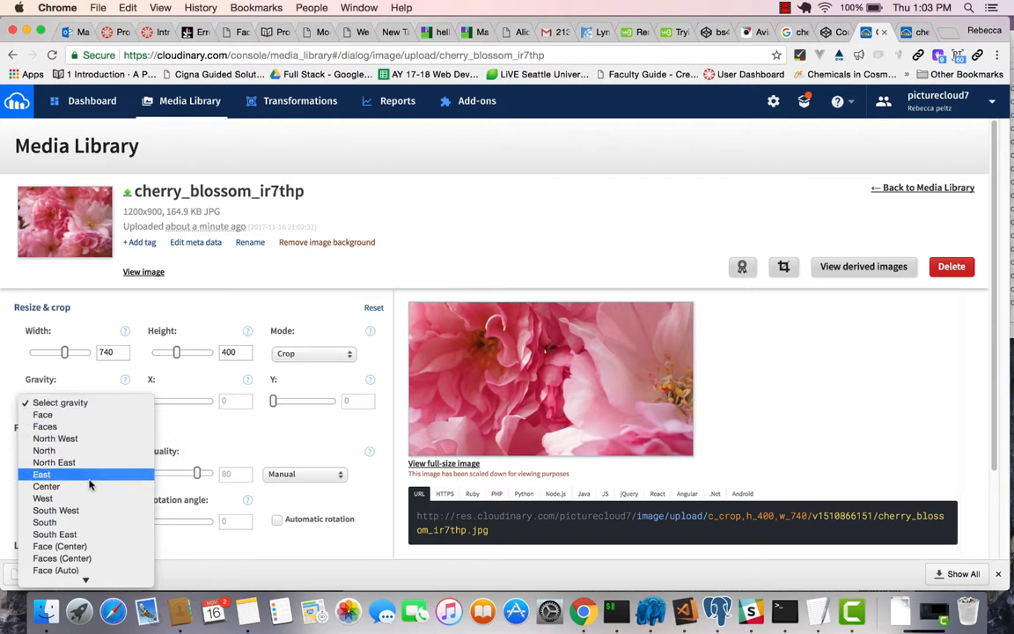
# Set the crop gravity to center and refresh the preview
pyautogui.click(46, 486)
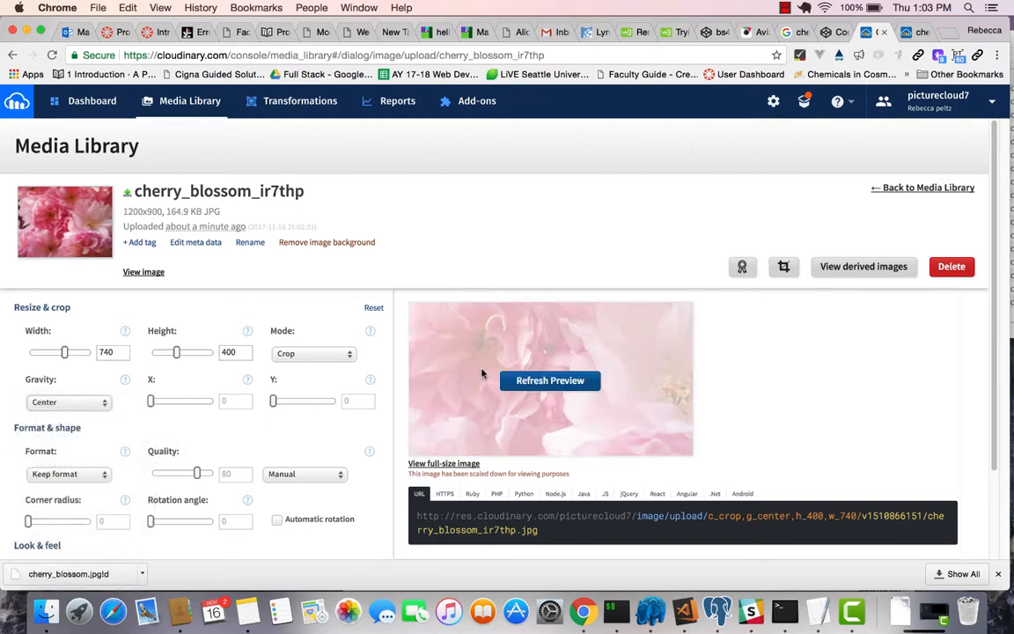
pyautogui.click(549, 380)
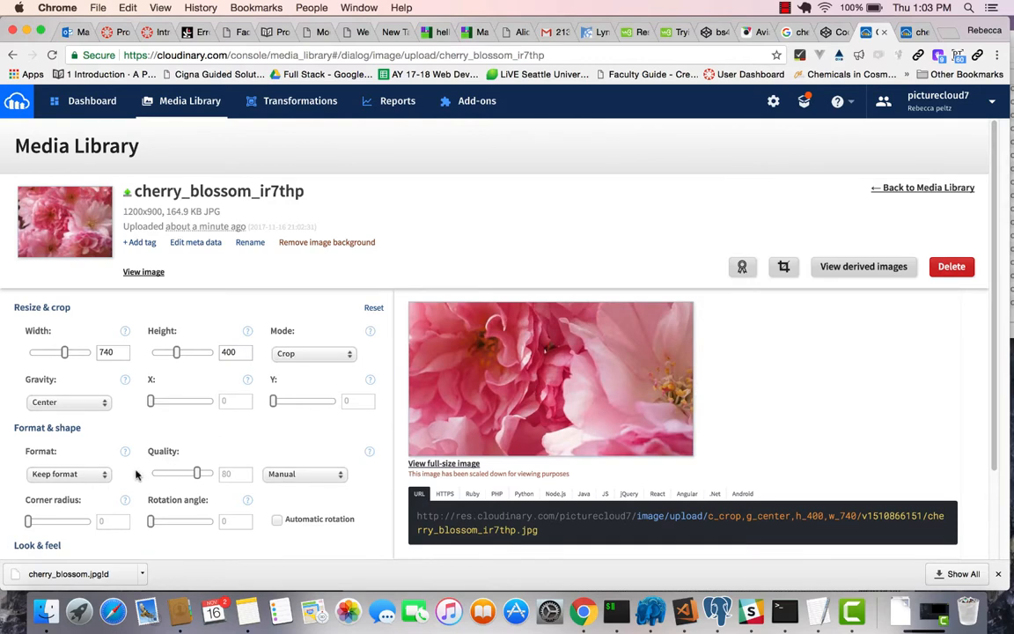
pyautogui.scroll(-3)
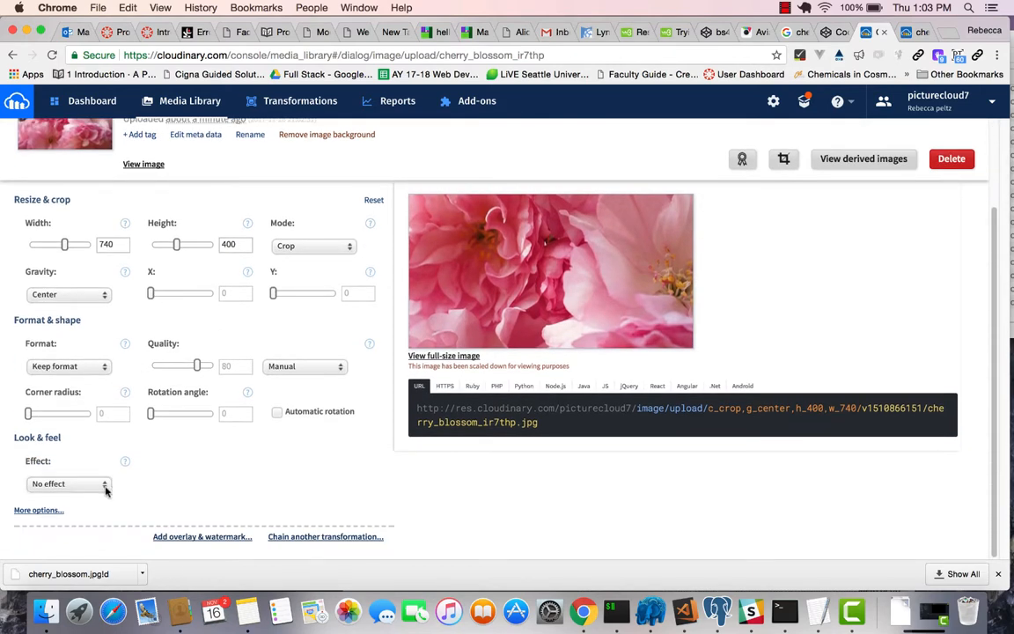
pyautogui.moveTo(39, 511)
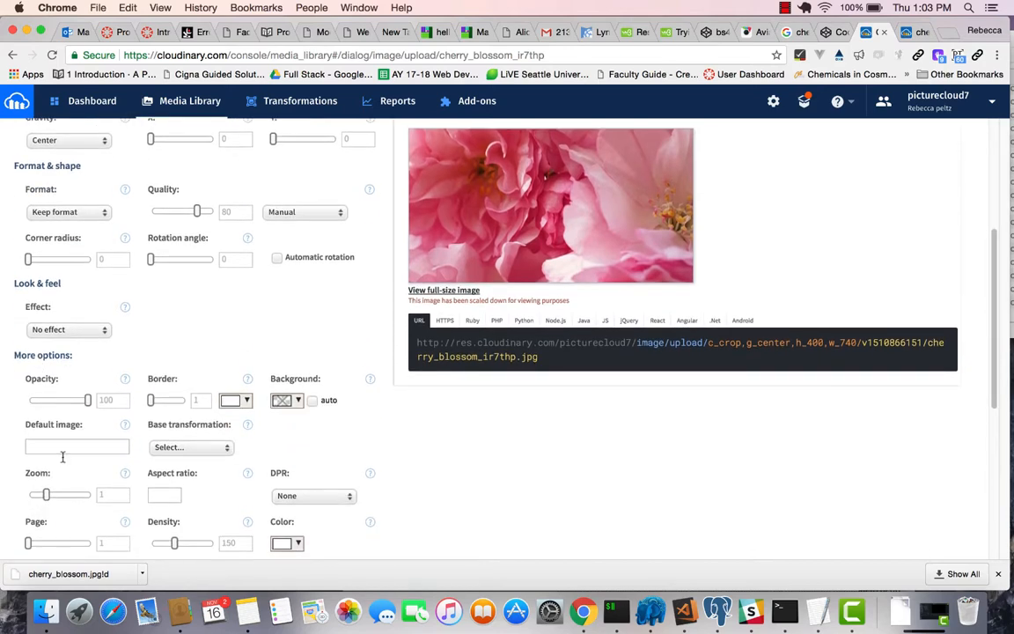
pyautogui.moveTo(61, 401)
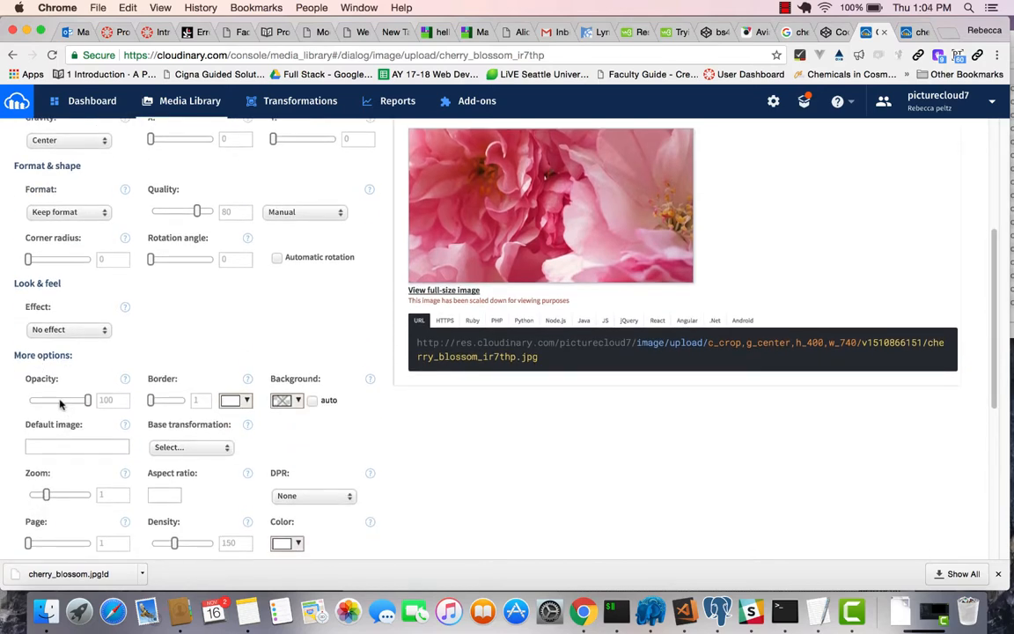
# Lower the image opacity to 33 and preview the faded crop
pyautogui.moveTo(86, 399); pyautogui.dragTo(56, 400)
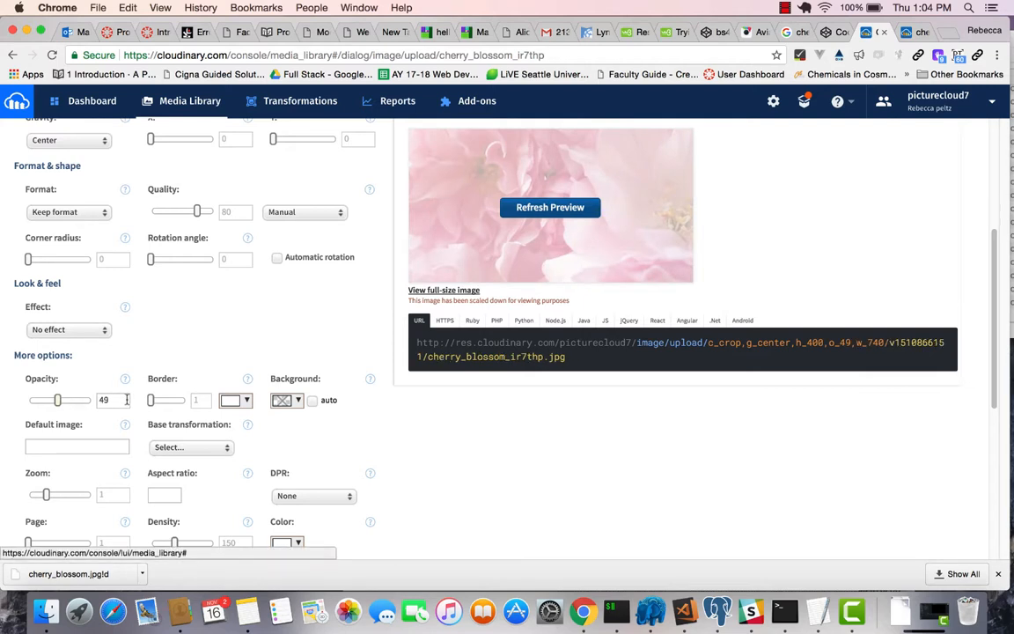
pyautogui.click(549, 208)
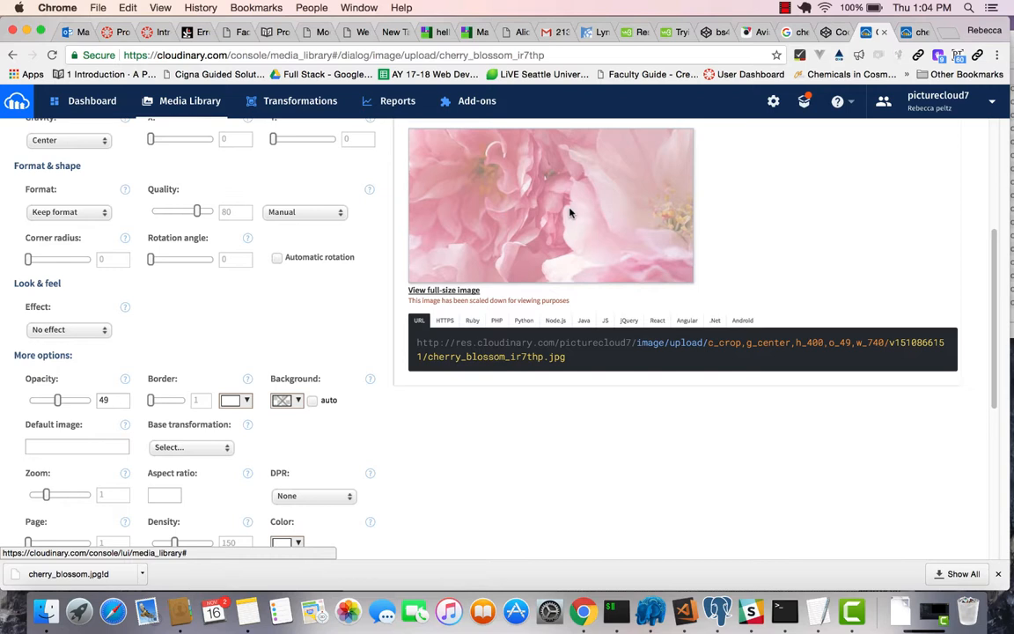
pyautogui.moveTo(433, 263)
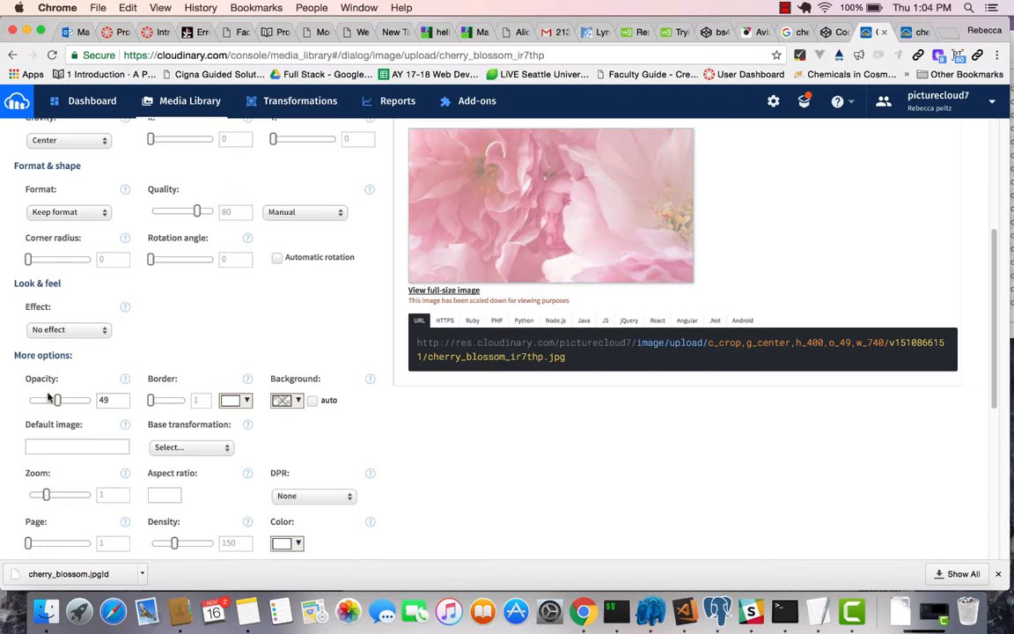
pyautogui.moveTo(64, 399); pyautogui.dragTo(51, 400)
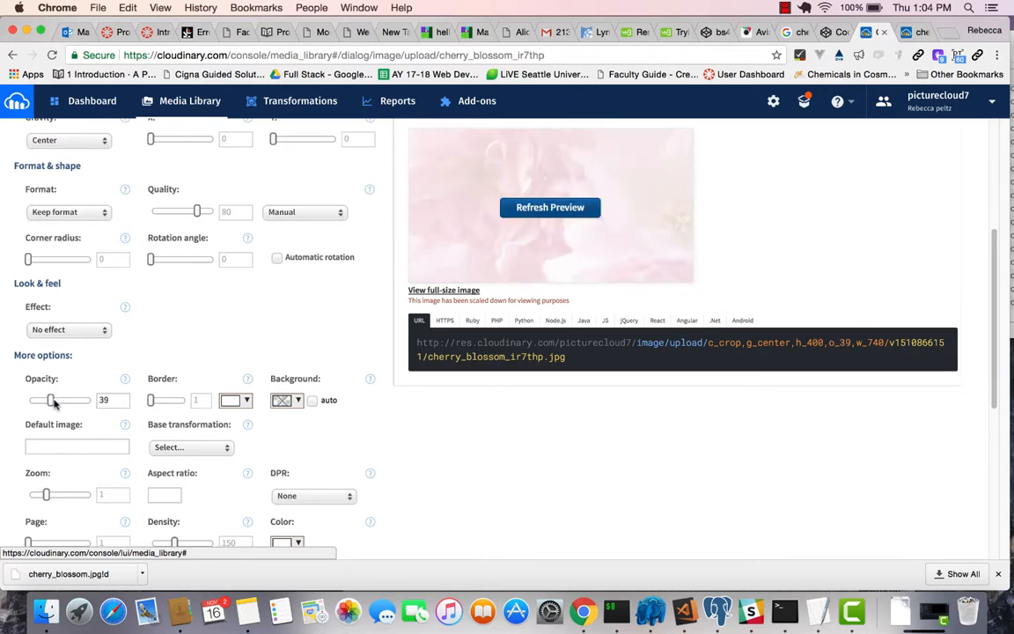
pyautogui.moveTo(51, 399); pyautogui.dragTo(47, 400)
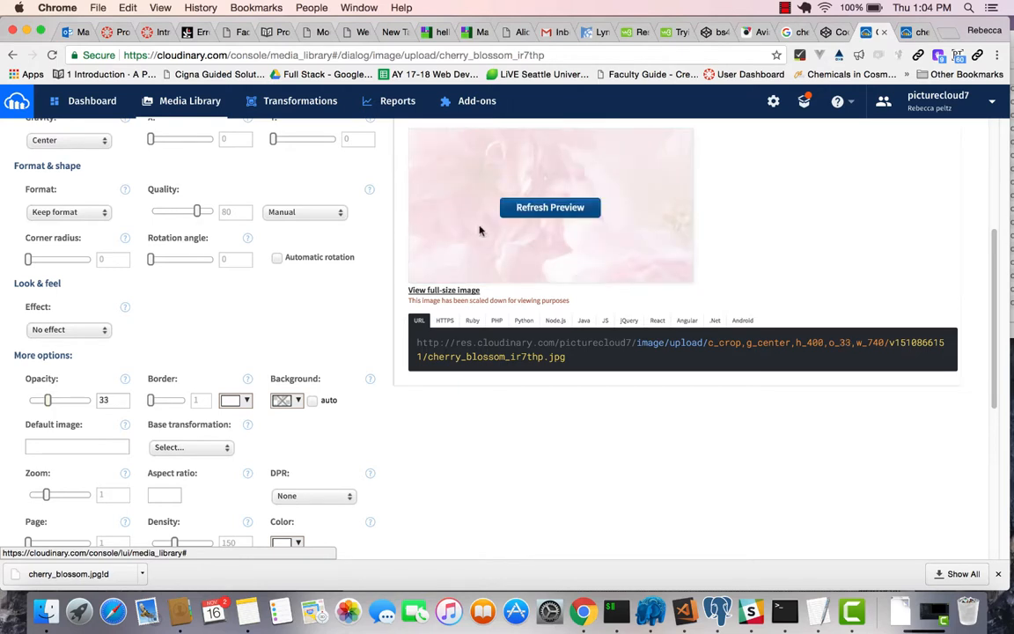
pyautogui.click(549, 207)
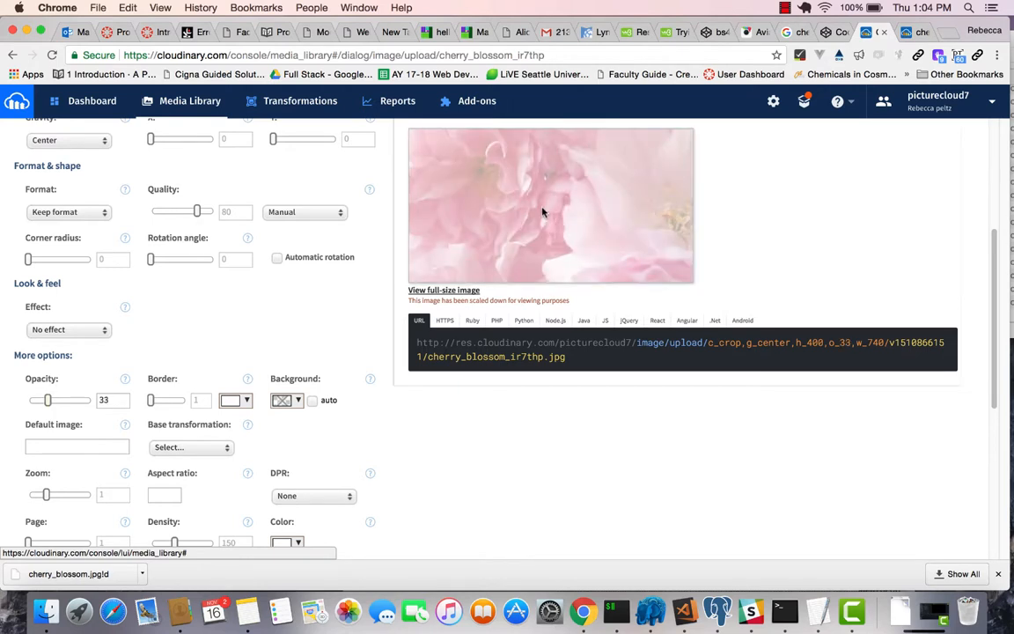
pyautogui.moveTo(565, 298)
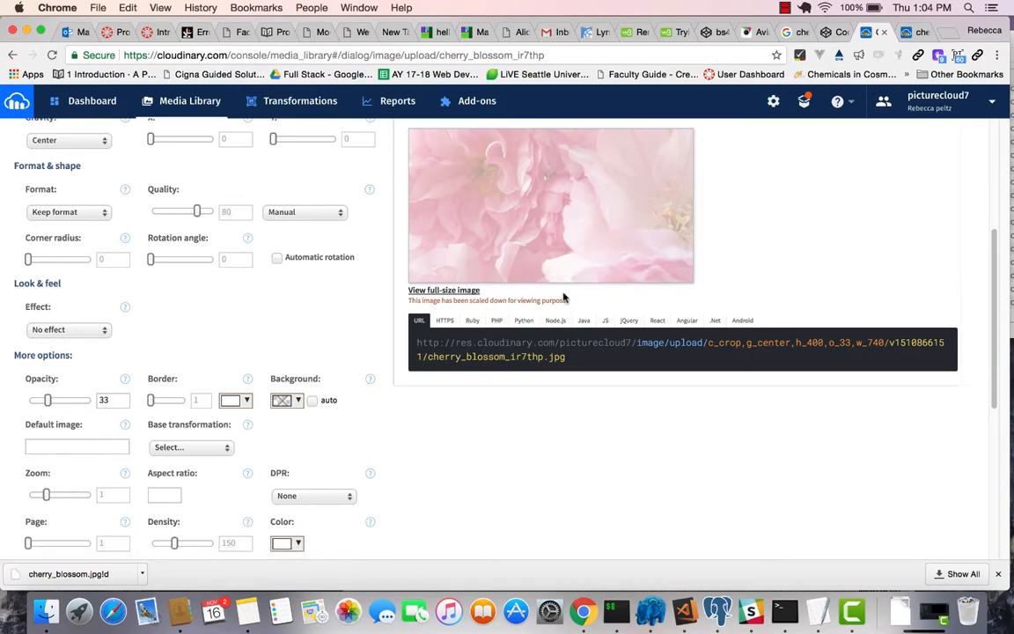
pyautogui.moveTo(572, 371)
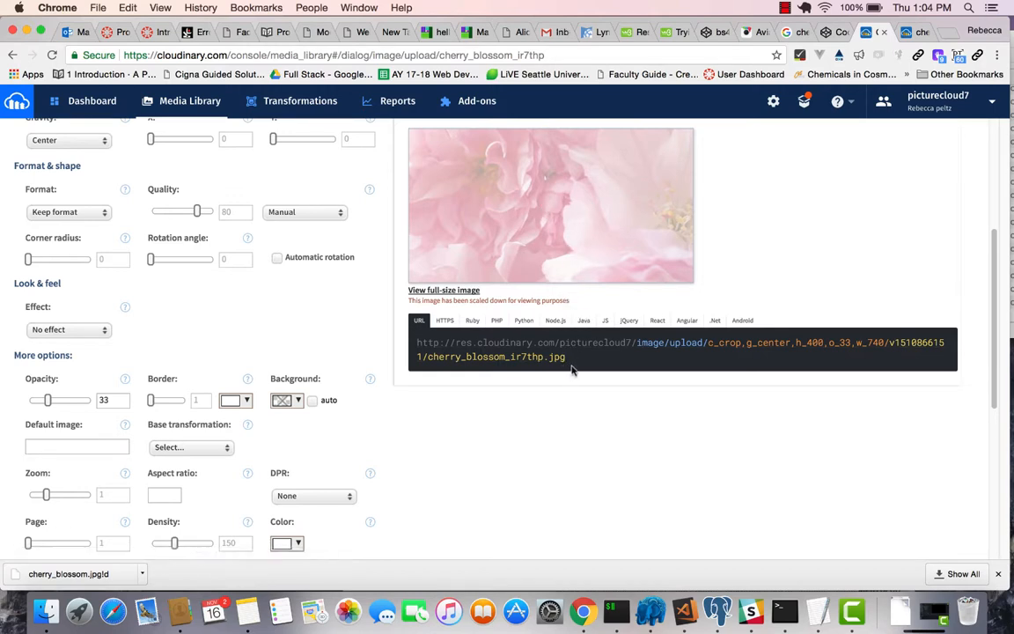
pyautogui.moveTo(578, 359)
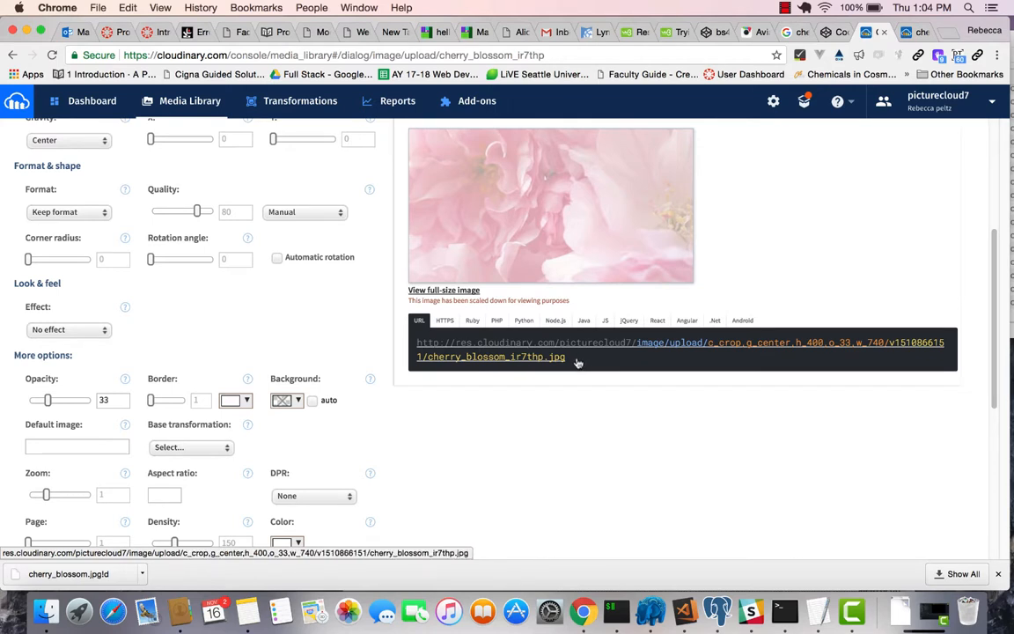
pyautogui.moveTo(563, 356)
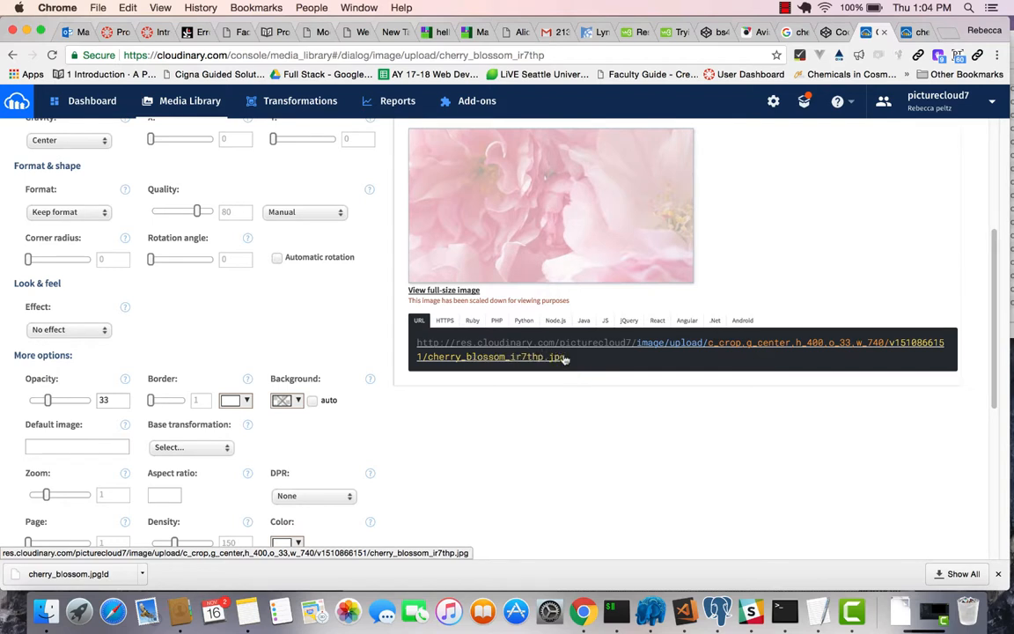
pyautogui.moveTo(479, 351)
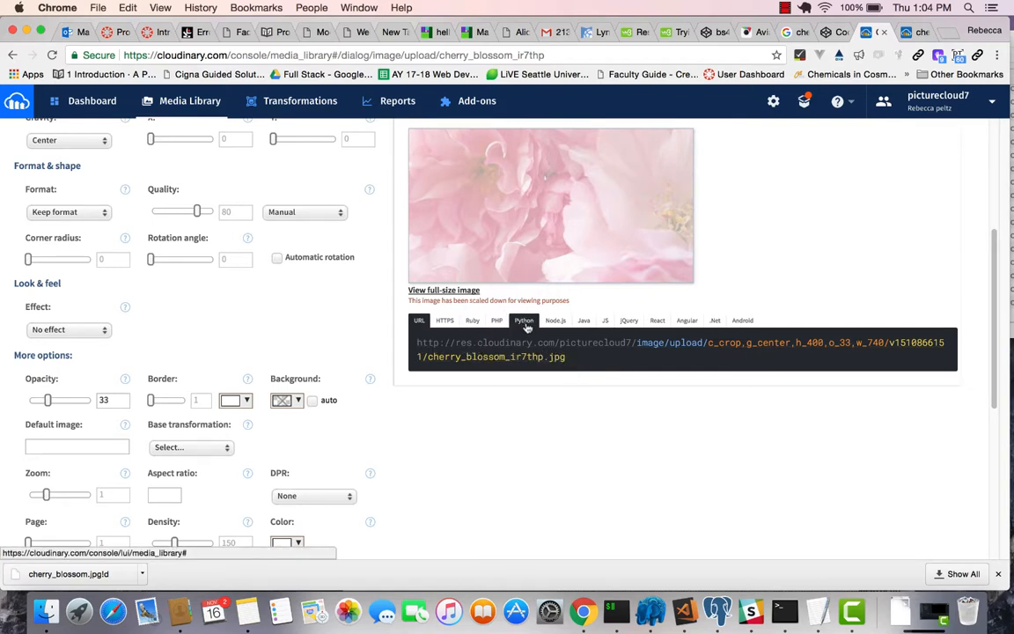
pyautogui.moveTo(554, 348)
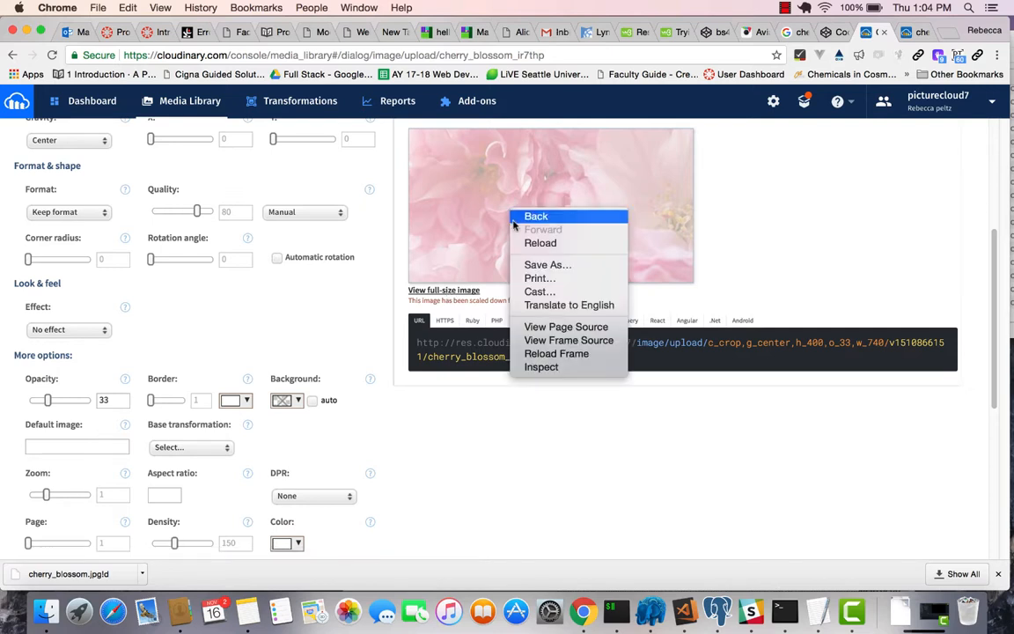
pyautogui.moveTo(547, 264)
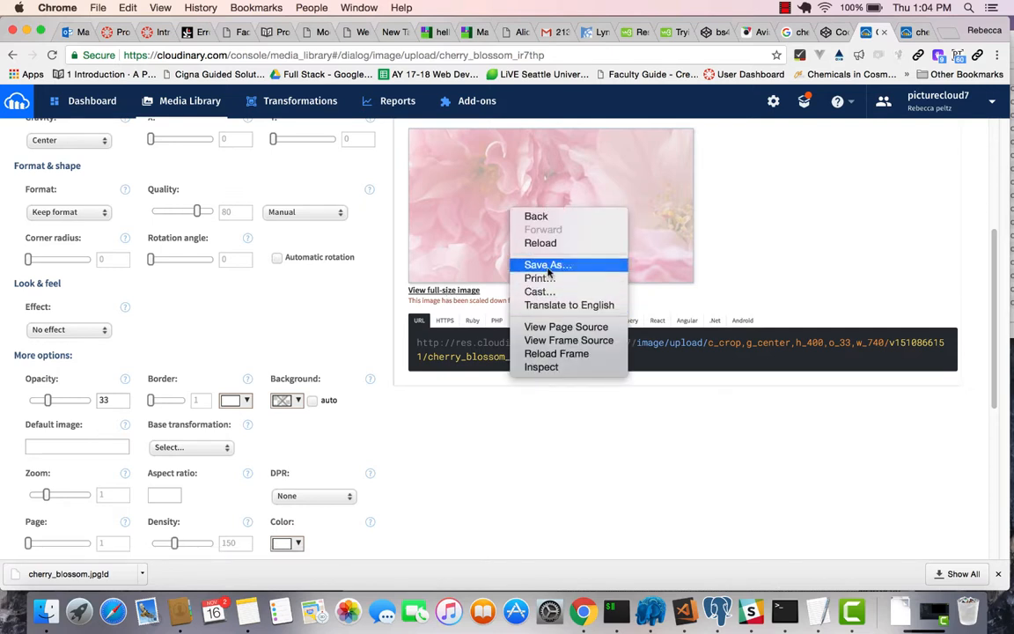
pyautogui.click(355, 324)
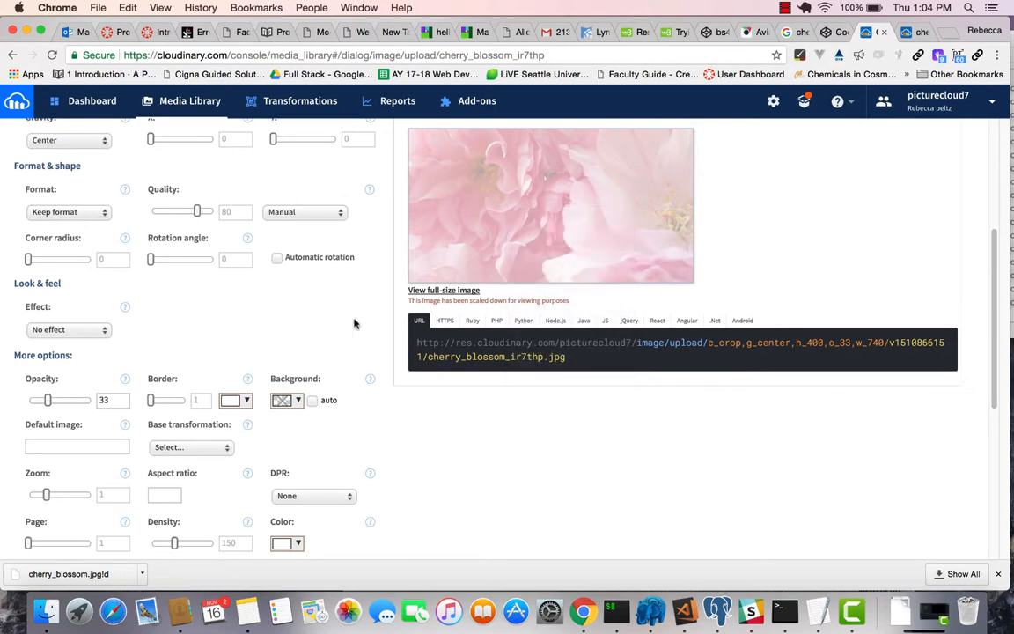
pyautogui.moveTo(444, 288)
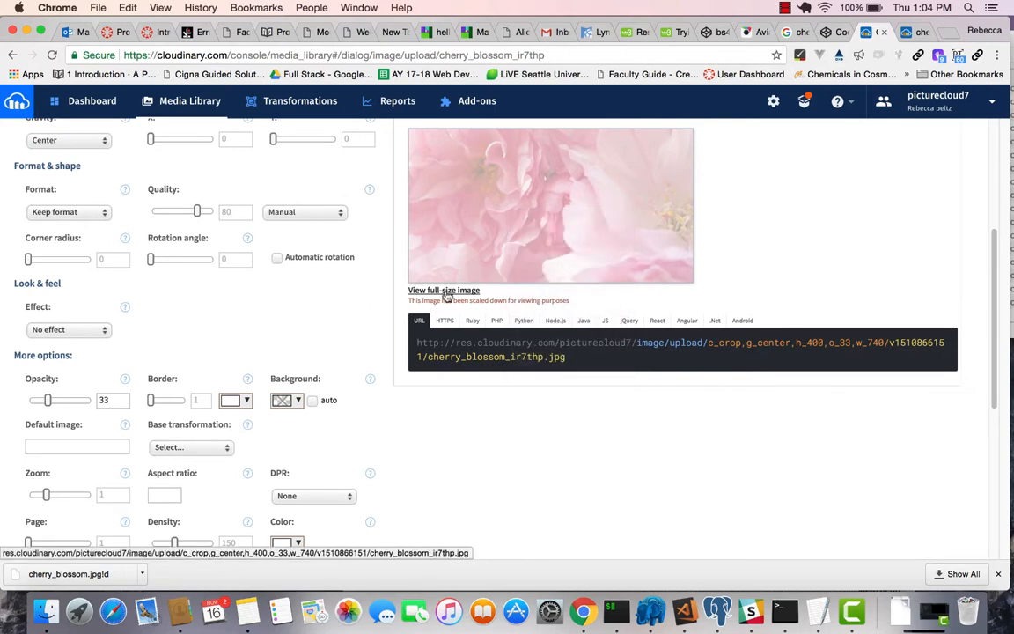
pyautogui.click(444, 289)
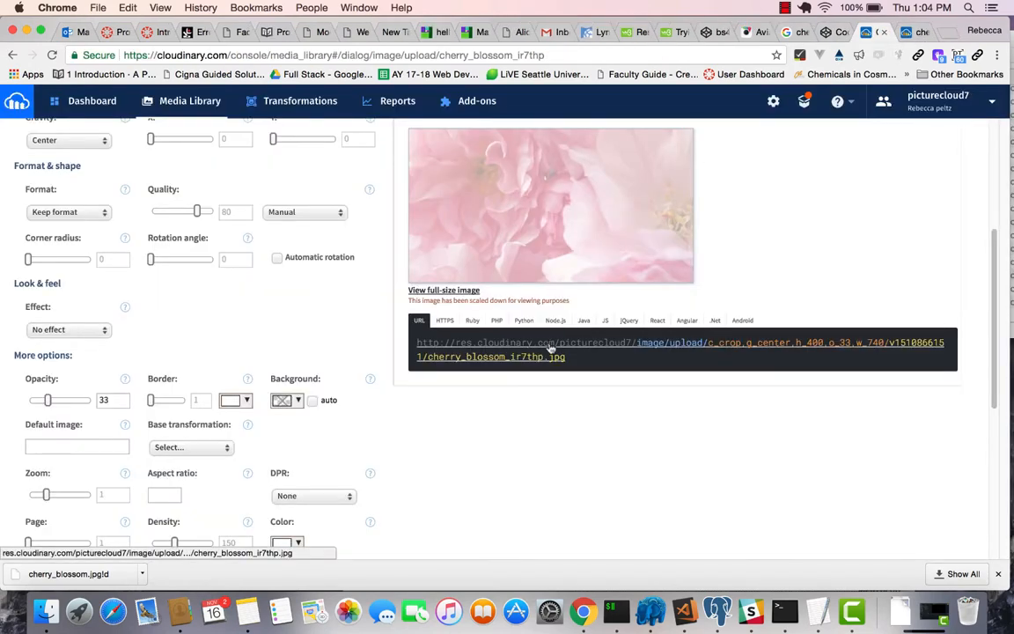
pyautogui.click(548, 342)
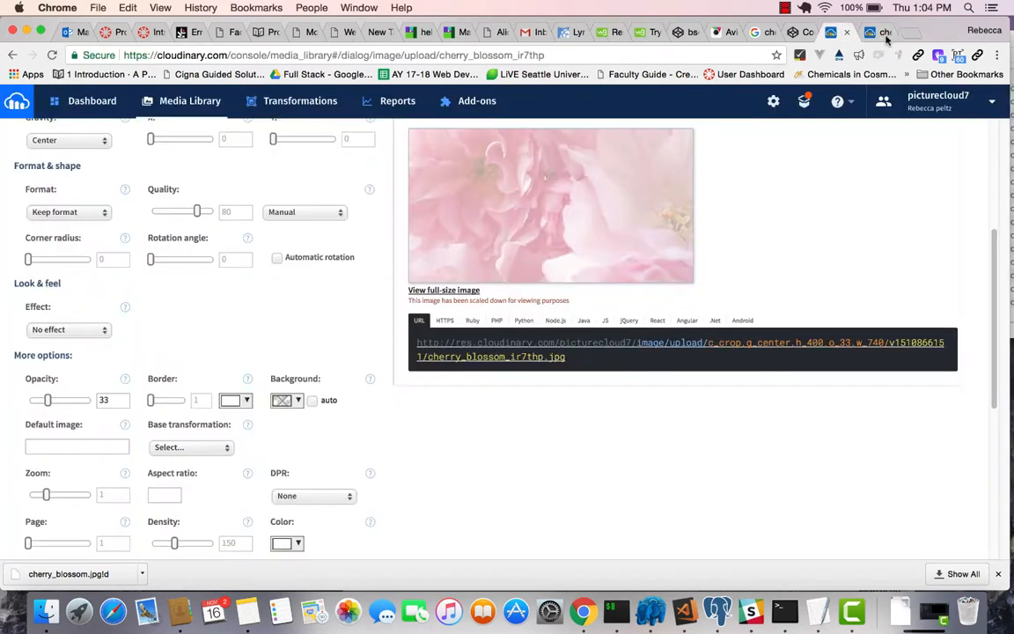
pyautogui.press('F3')
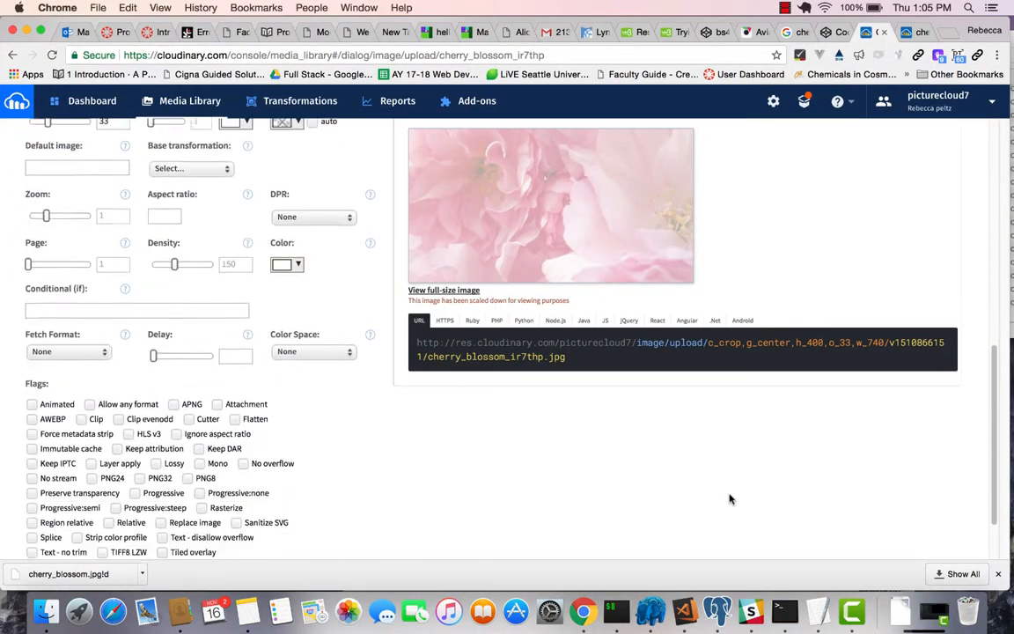
# List the six derived versions of cherry_blossom_ir7thp
pyautogui.scroll(-3)
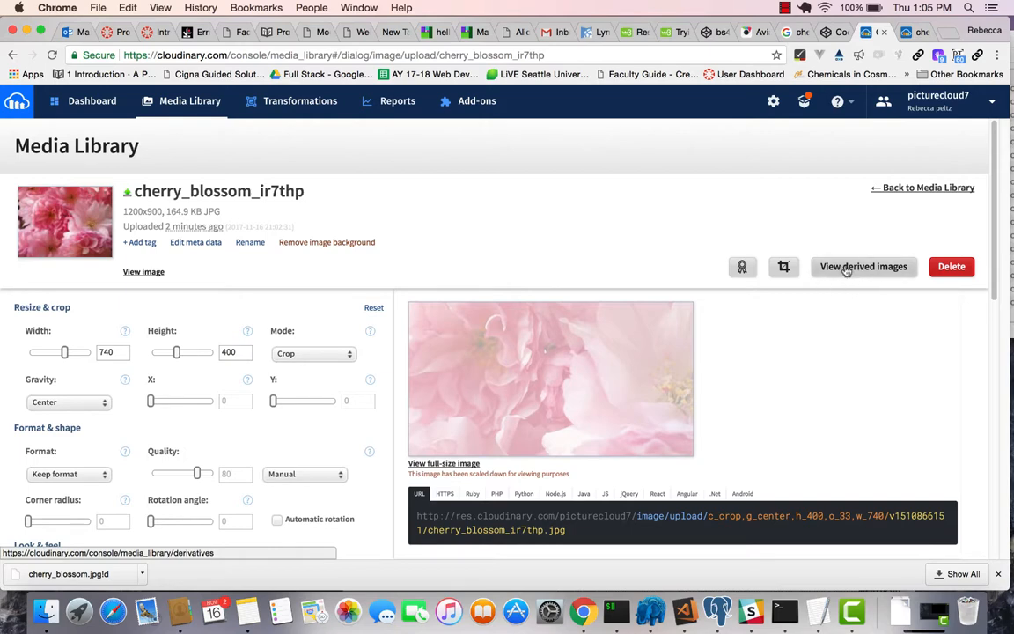
pyautogui.click(863, 266)
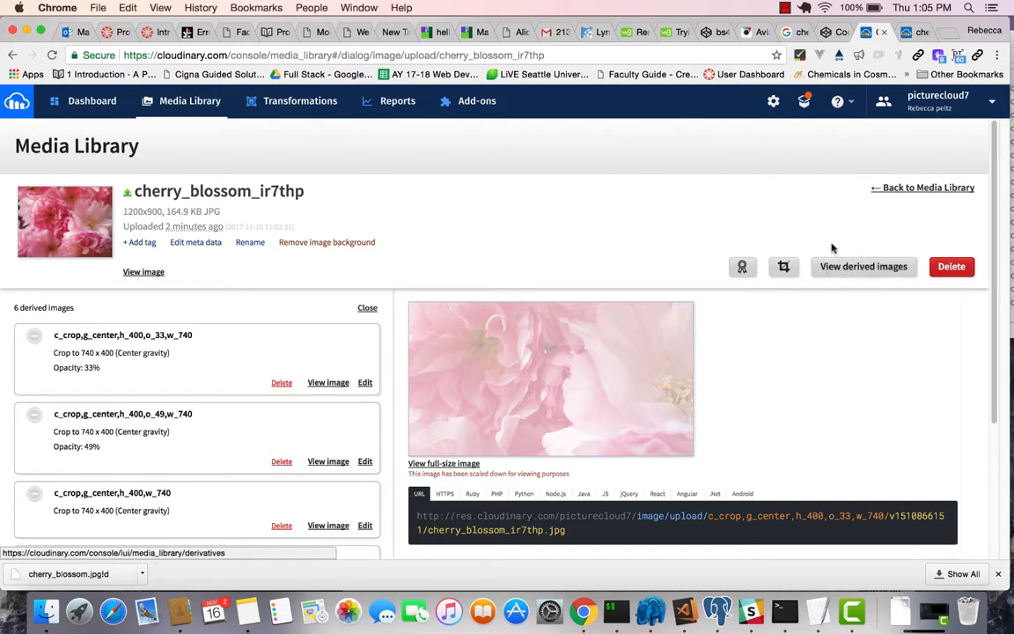
pyautogui.scroll(-3)
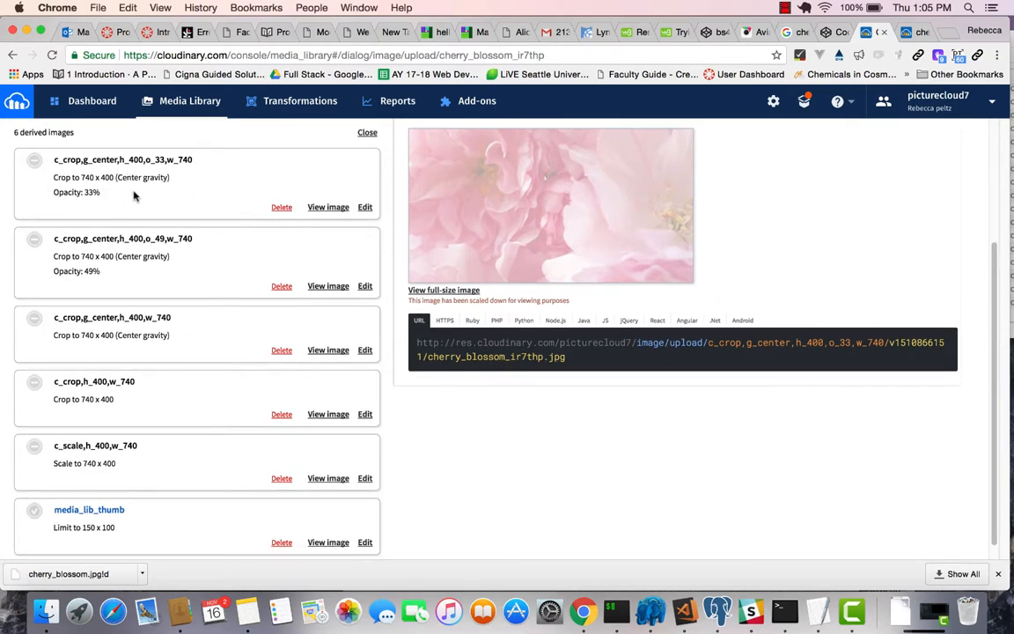
pyautogui.moveTo(335, 218)
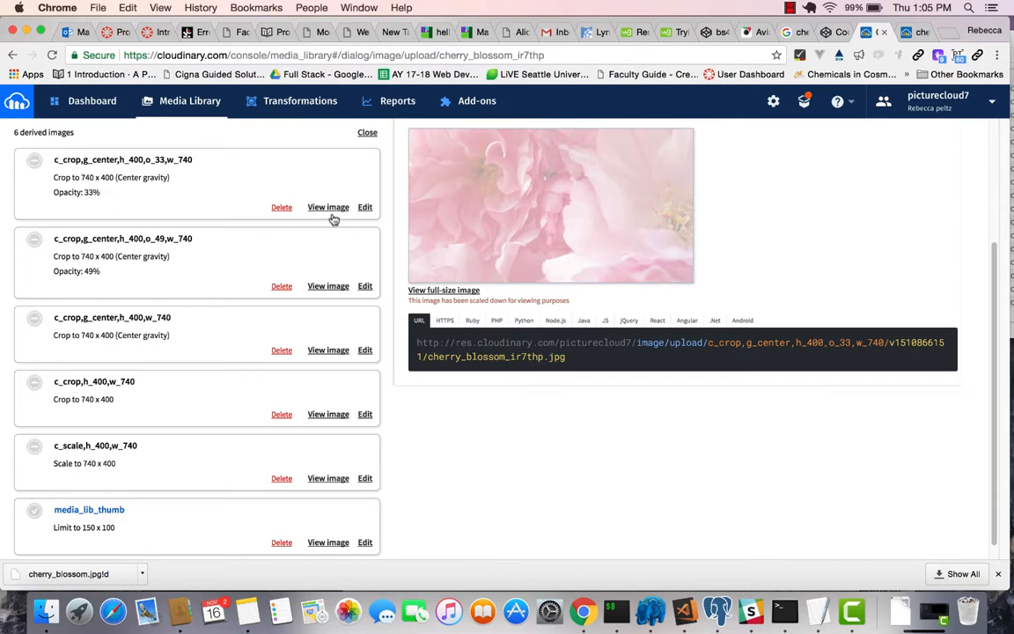
# Browse the derived images, including the centered 740×400 crop at 33% opacity
pyautogui.click(328, 208)
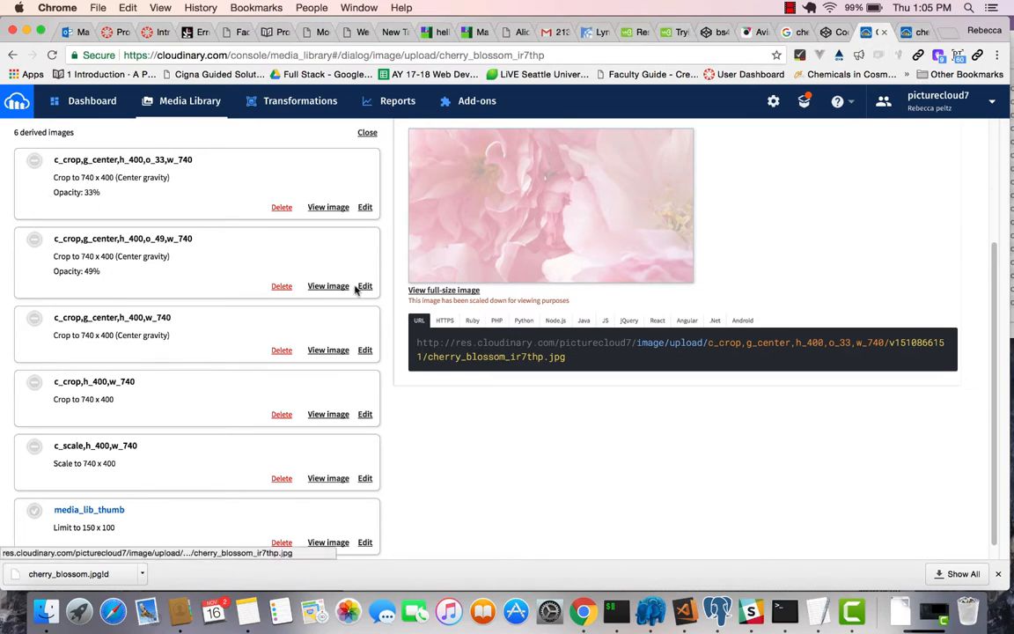
pyautogui.moveTo(328, 285)
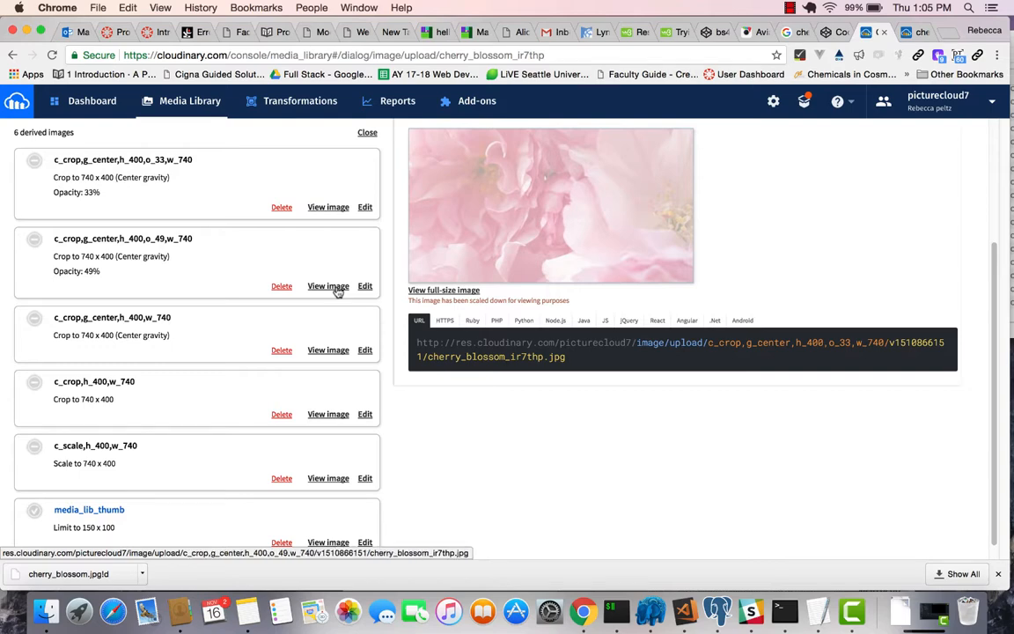
pyautogui.click(327, 285)
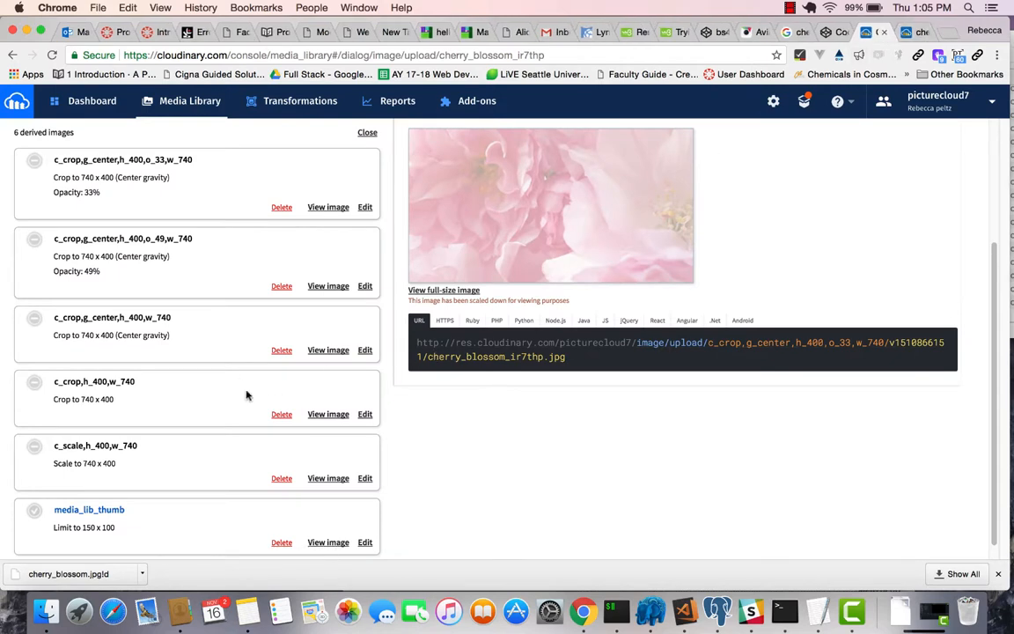
pyautogui.scroll(-3)
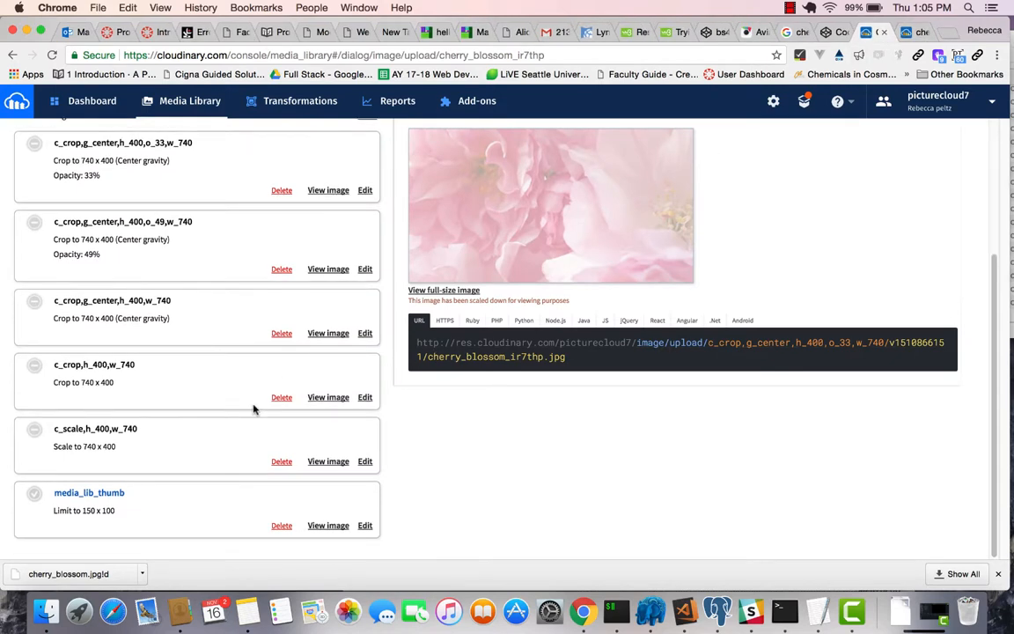
pyautogui.moveTo(327, 333)
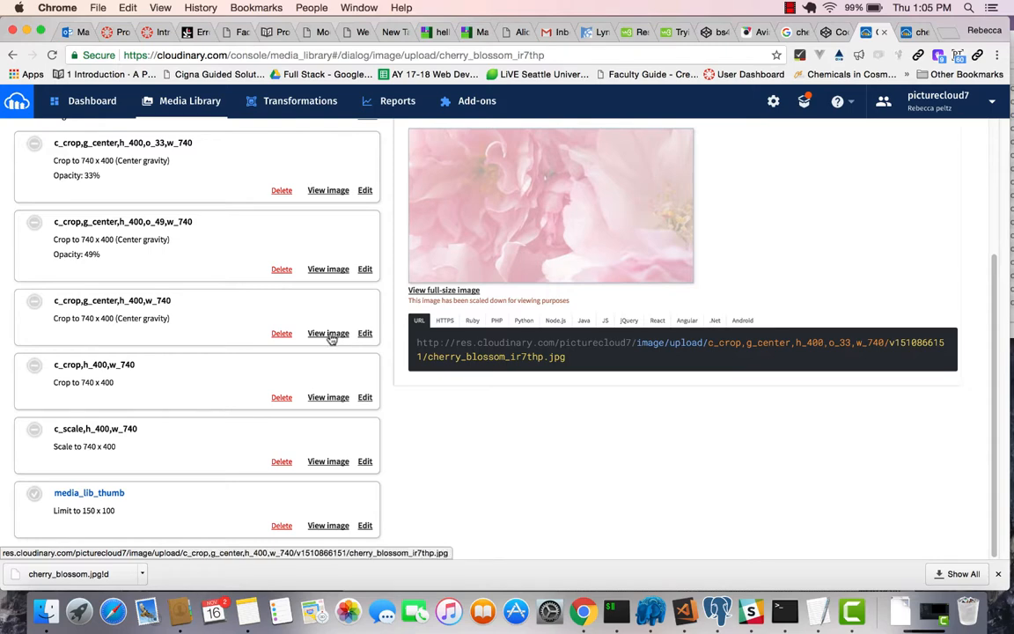
pyautogui.click(327, 334)
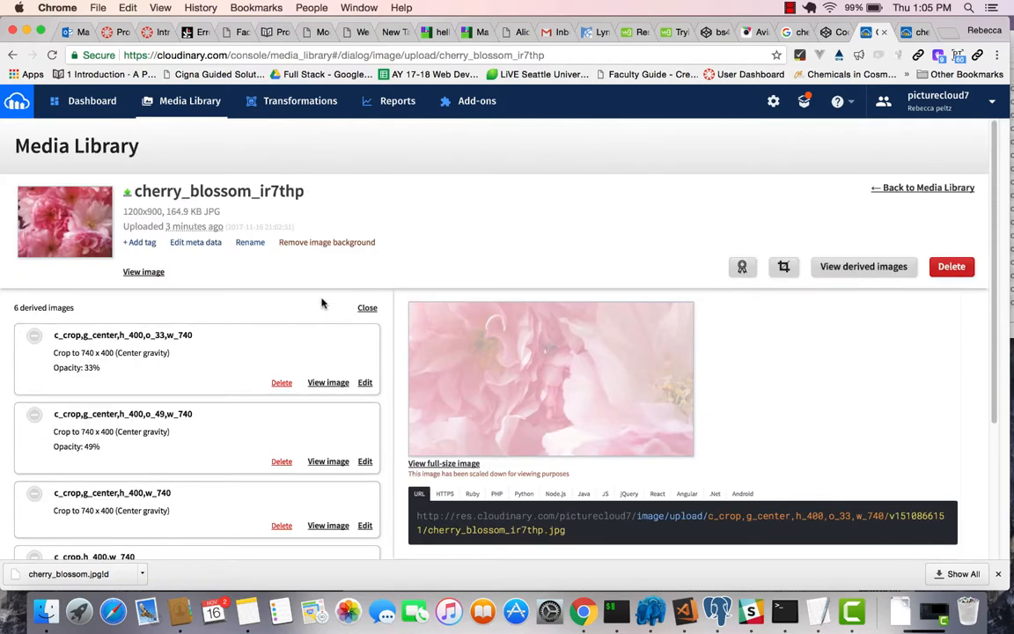
pyautogui.moveTo(440, 462)
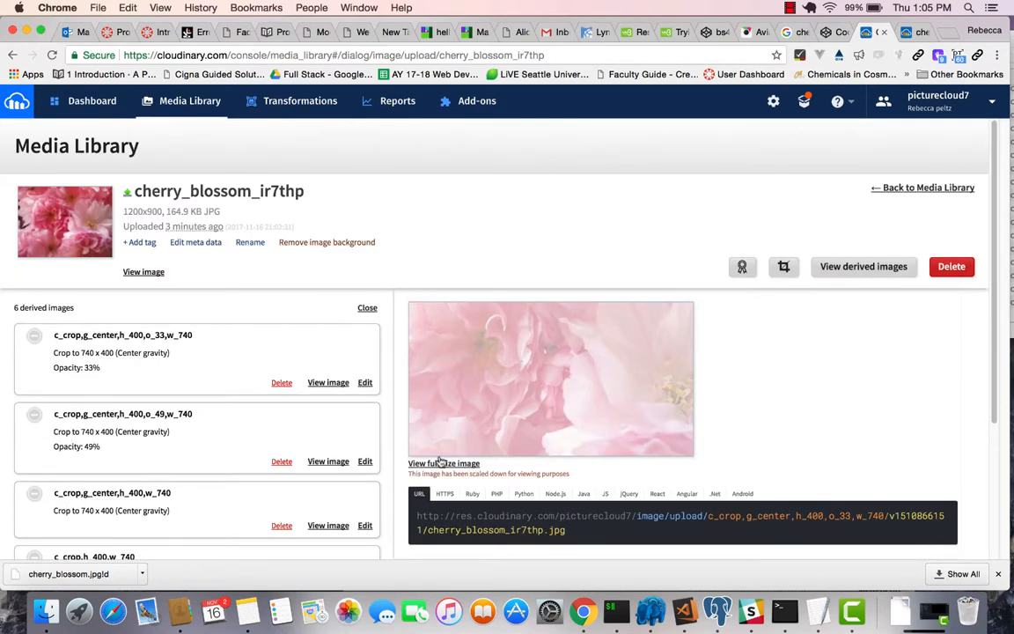
# View the 33% opacity crop full size, then return to the CodePen Cover page
pyautogui.click(443, 463)
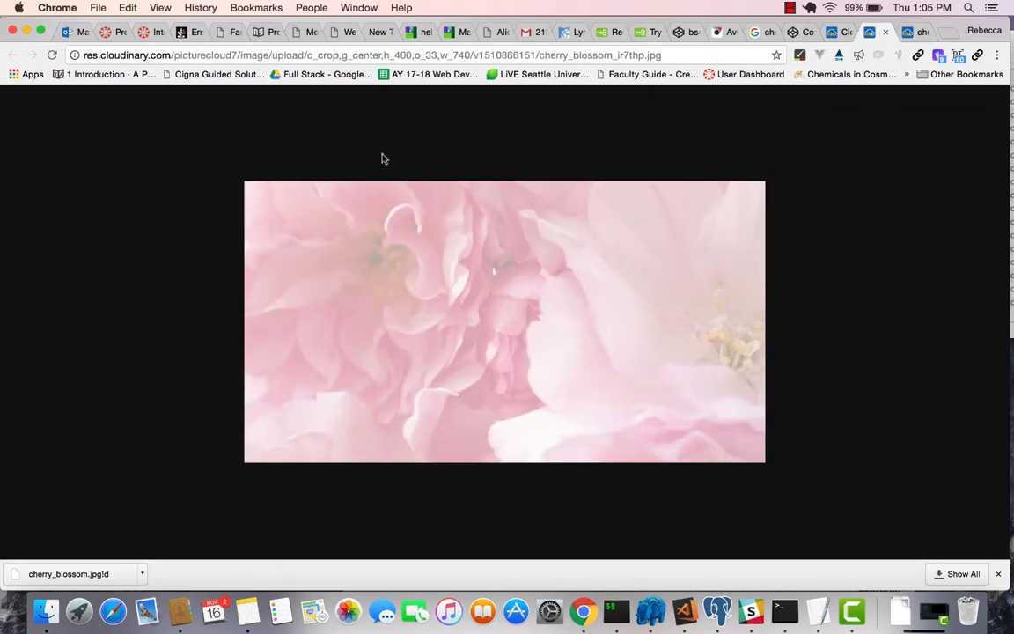
pyautogui.click(384, 52)
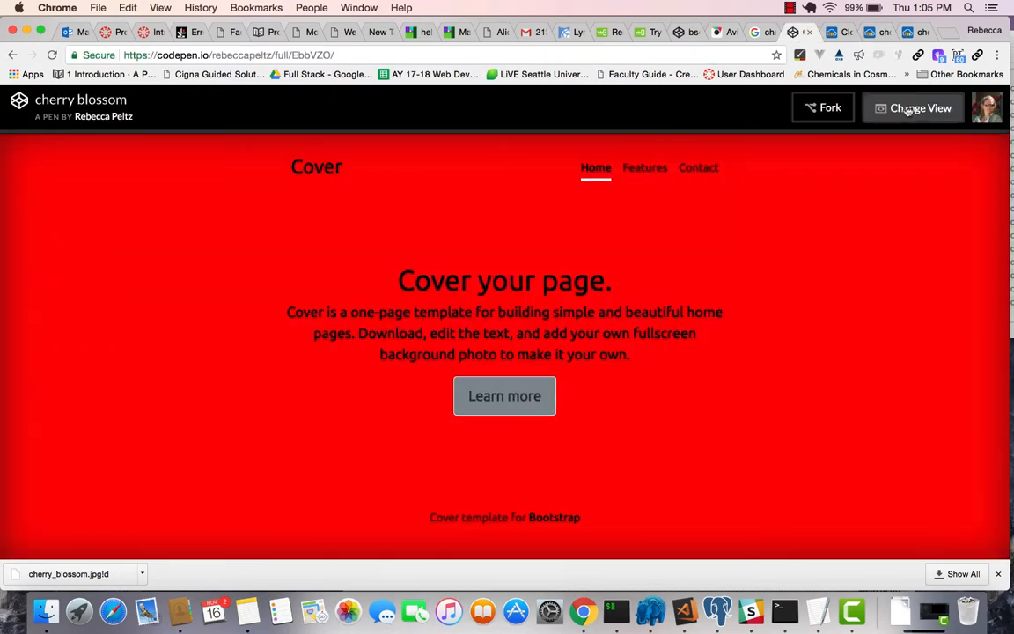
# Set the Cover page body background-image to the Cloudinary c_crop,g_center,h_400,o_33,w_740 URL and save the pen
pyautogui.click(914, 107)
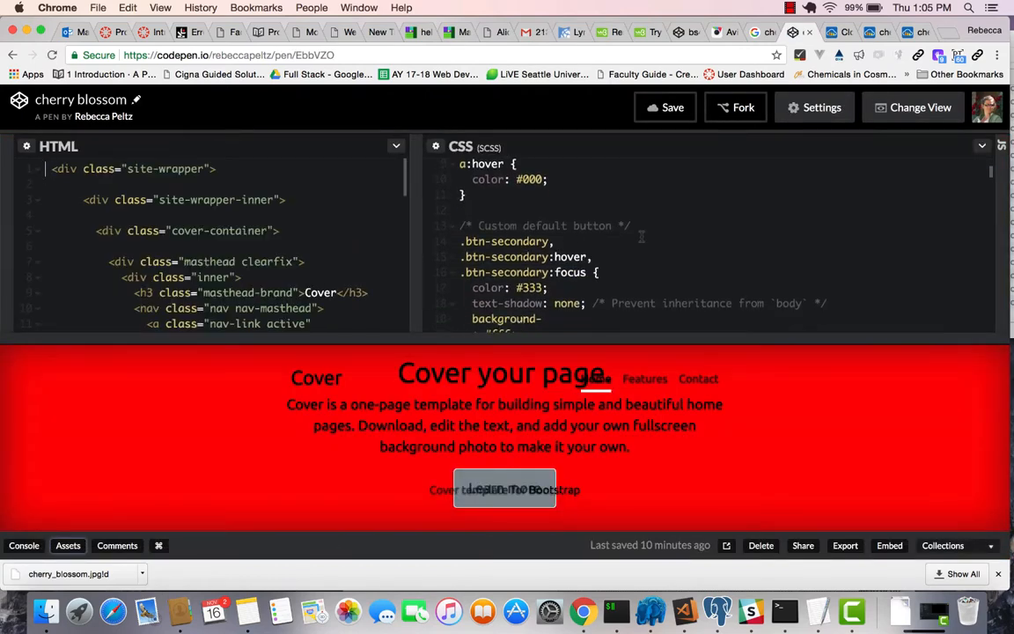
pyautogui.press('F3')
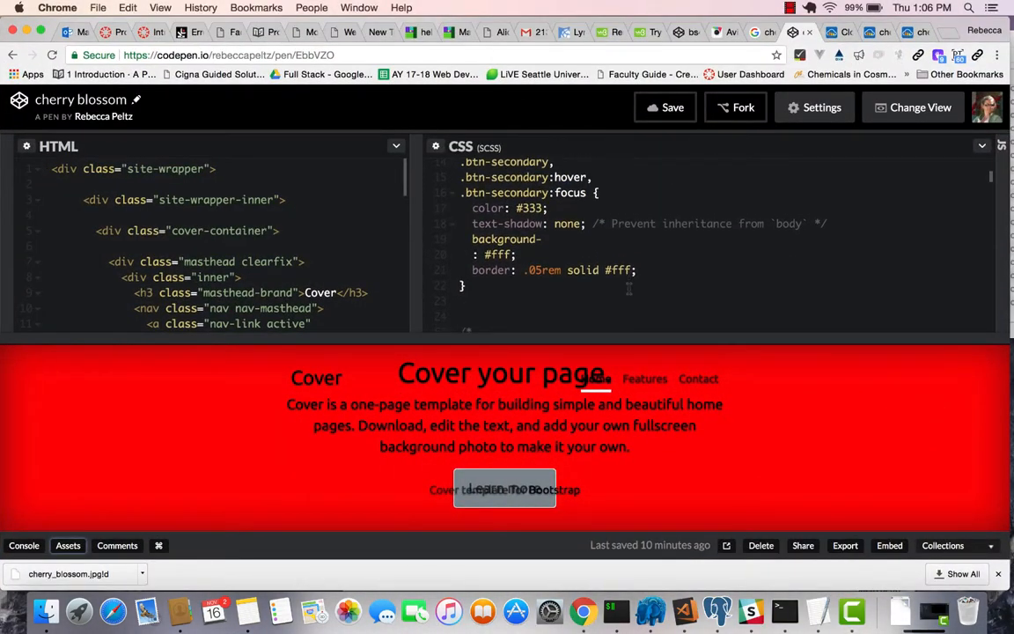
pyautogui.scroll(-3)
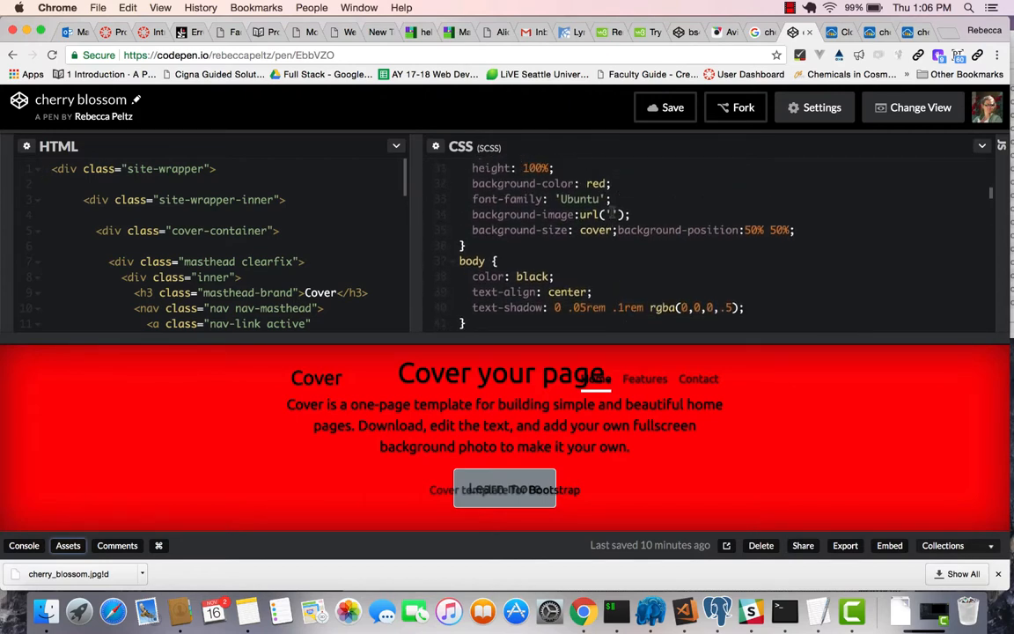
pyautogui.write('http://res.cloudinary.com/picturecloud7/image/upload/c_crop,g_center,h_400,o_33,w_740/v1510866151/cherry_blossom_ir7thp.jpg')
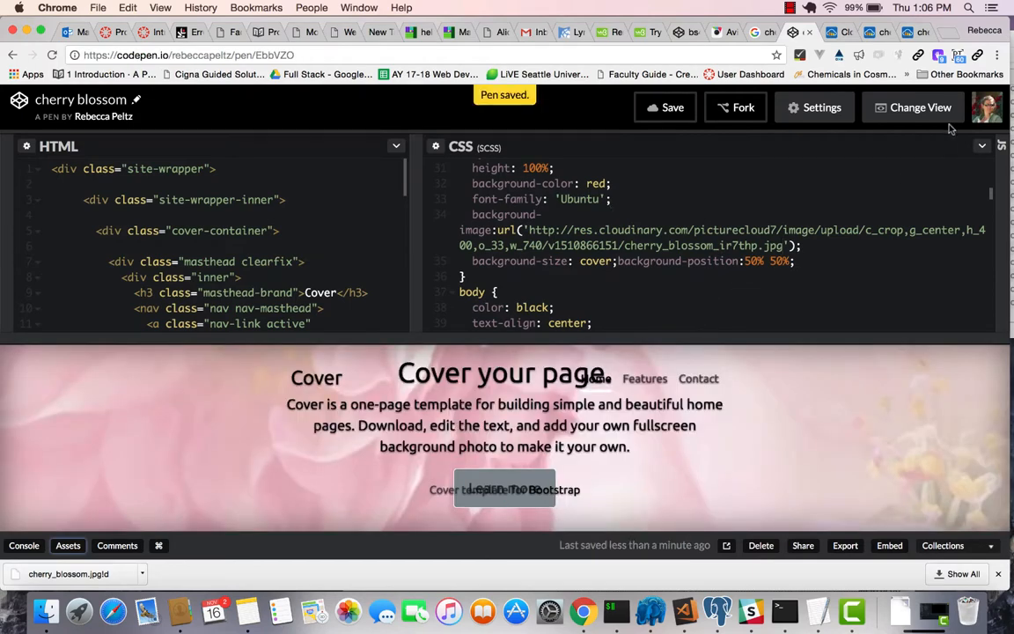
pyautogui.click(918, 107)
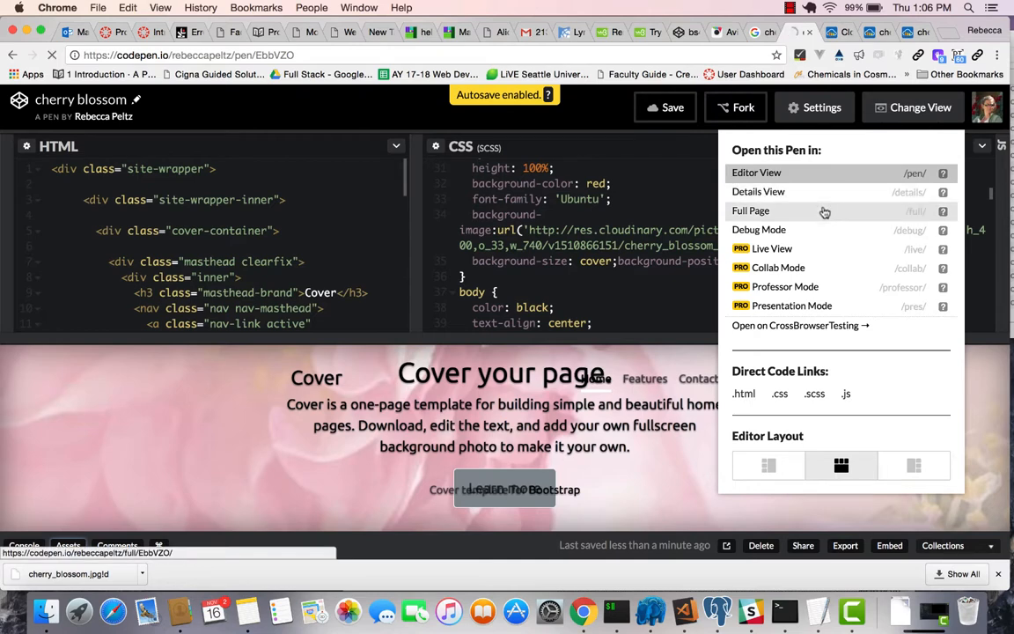
# Show the Cover page full page over the faded cherry blossom background and save a copy locally
pyautogui.click(750, 211)
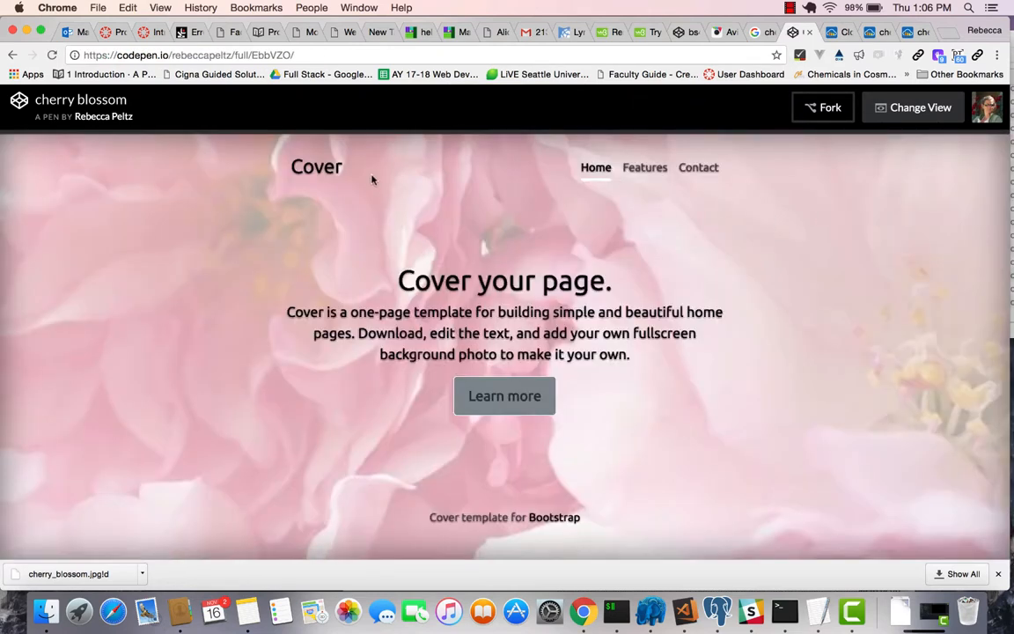
pyautogui.moveTo(761, 327)
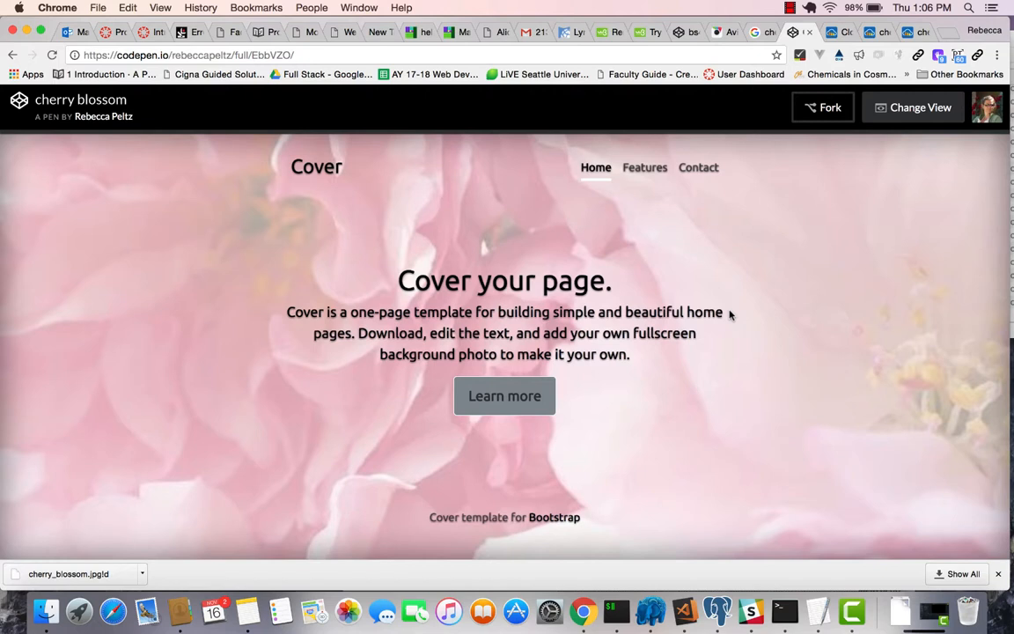
pyautogui.moveTo(821, 141)
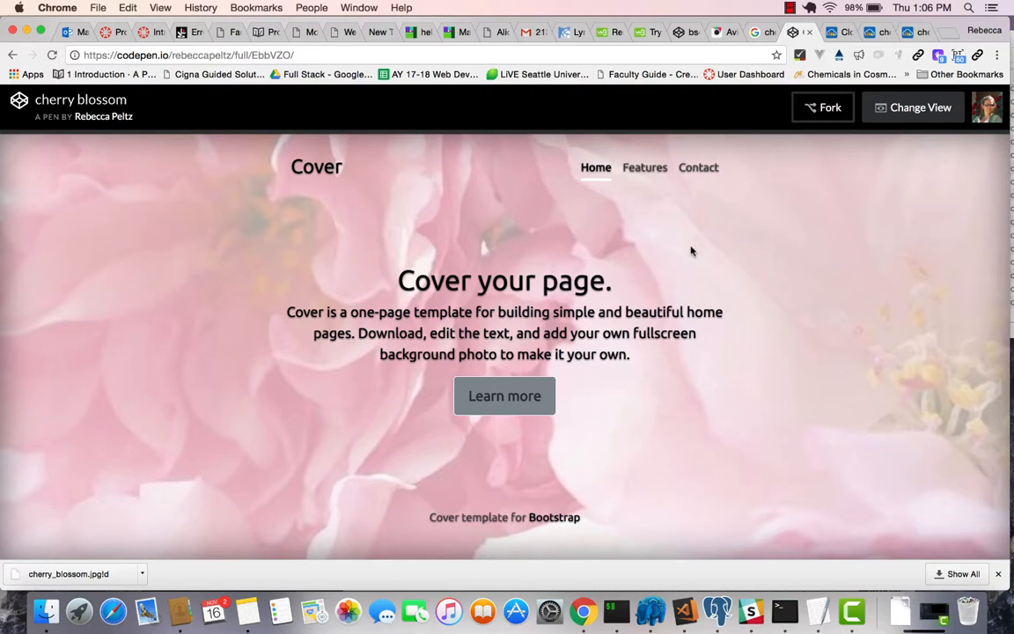
pyautogui.moveTo(685, 225)
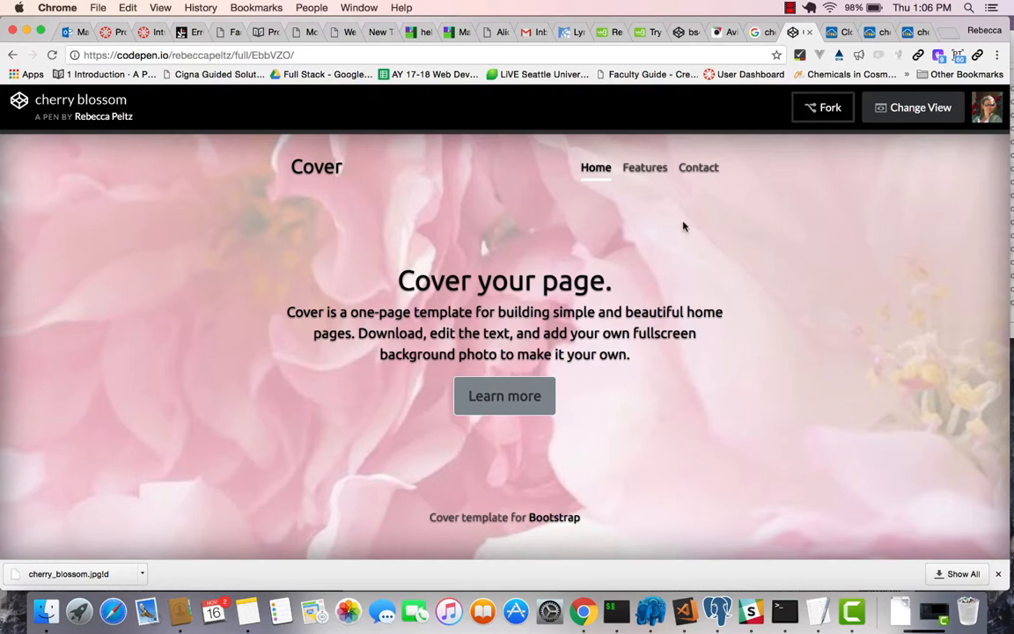
pyautogui.moveTo(662, 233)
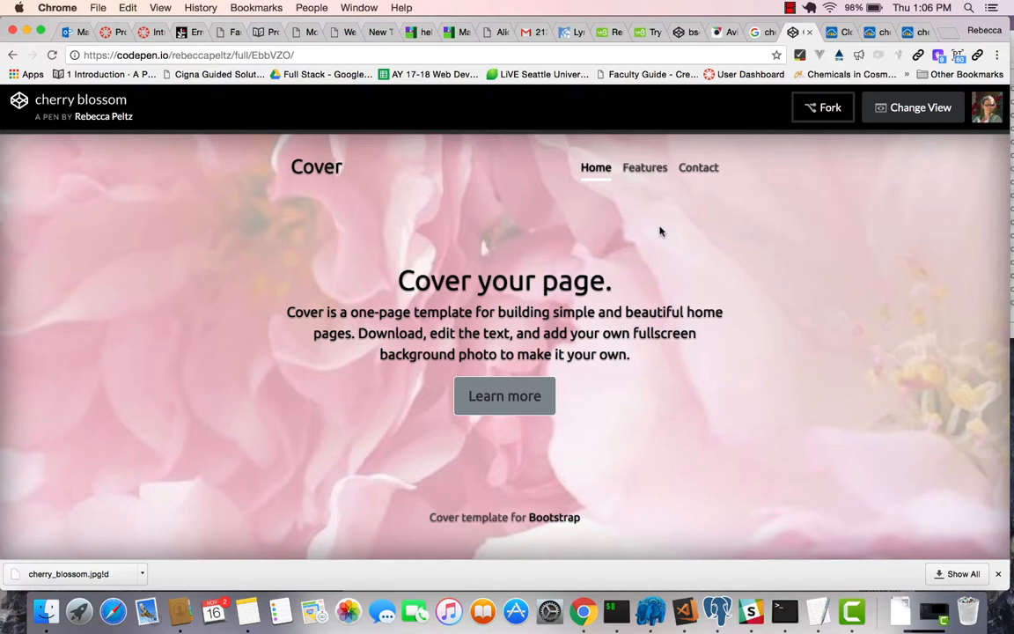
pyautogui.moveTo(655, 229)
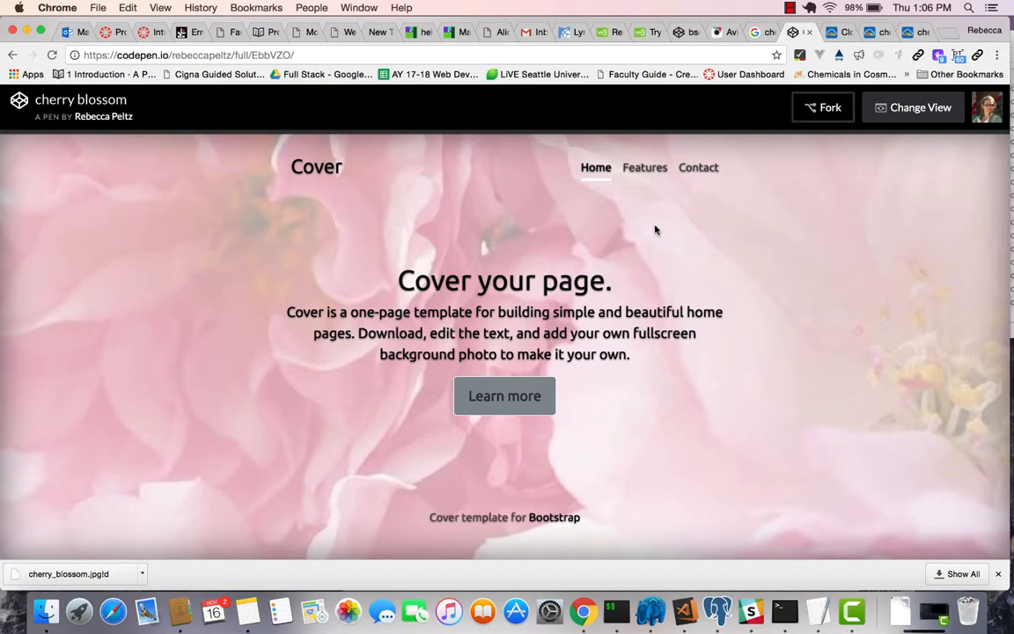
pyautogui.rightClick(655, 229)
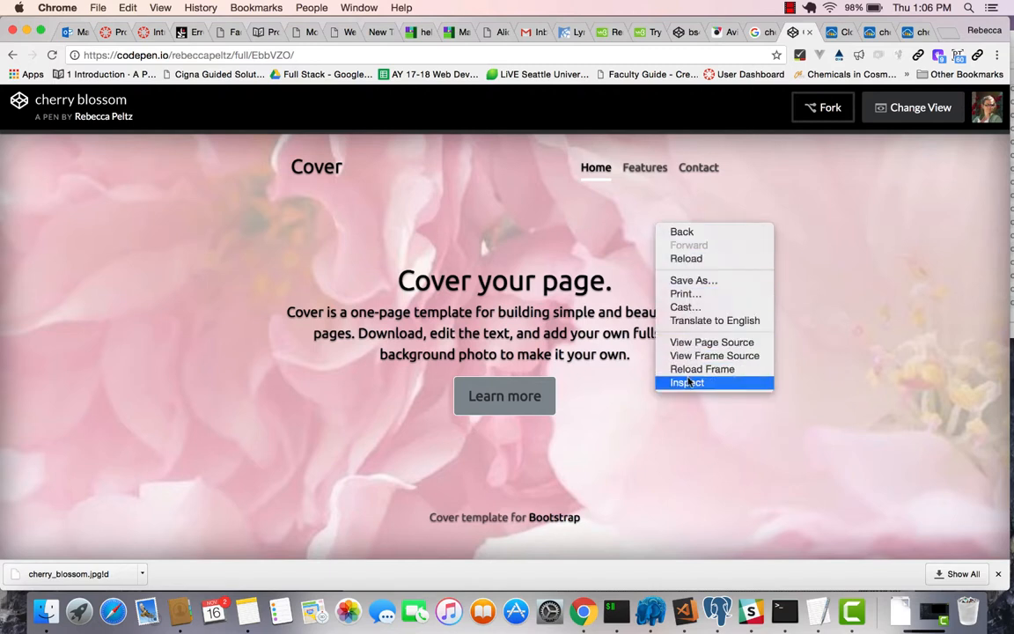
pyautogui.moveTo(715, 355)
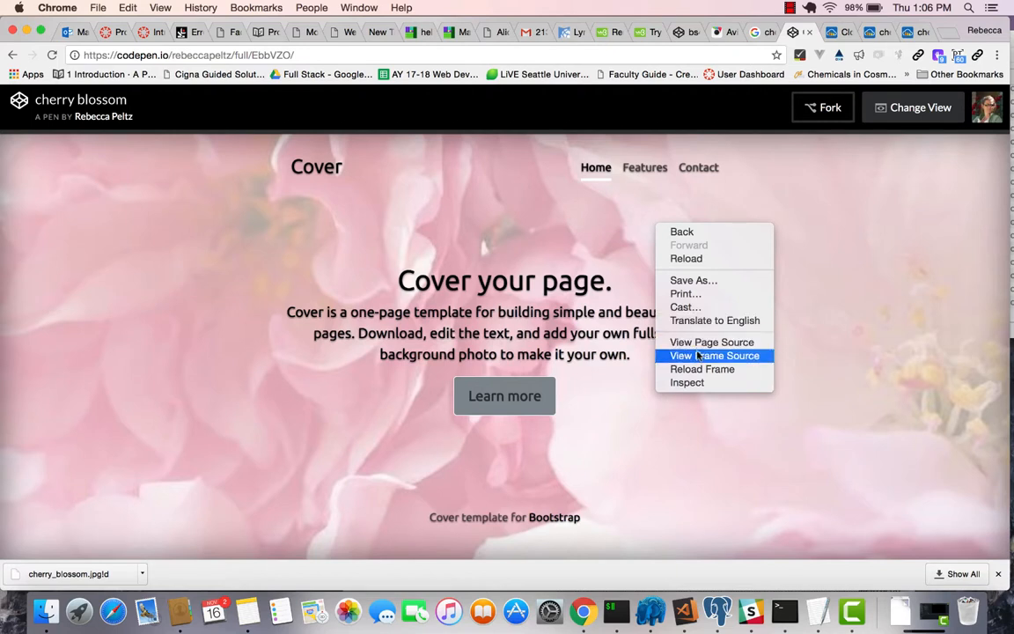
pyautogui.moveTo(693, 280)
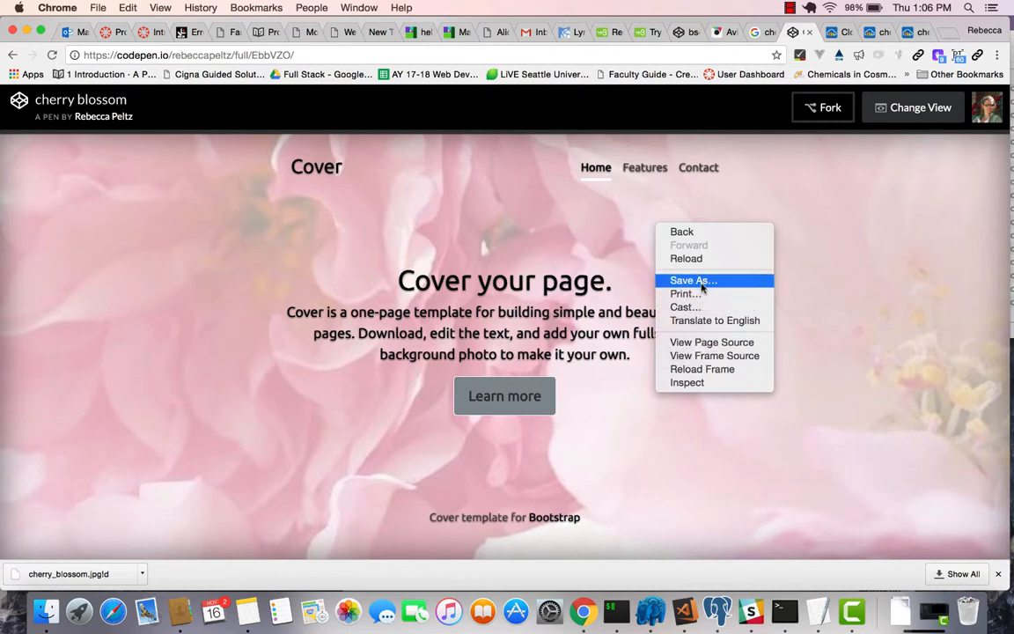
pyautogui.click(691, 280)
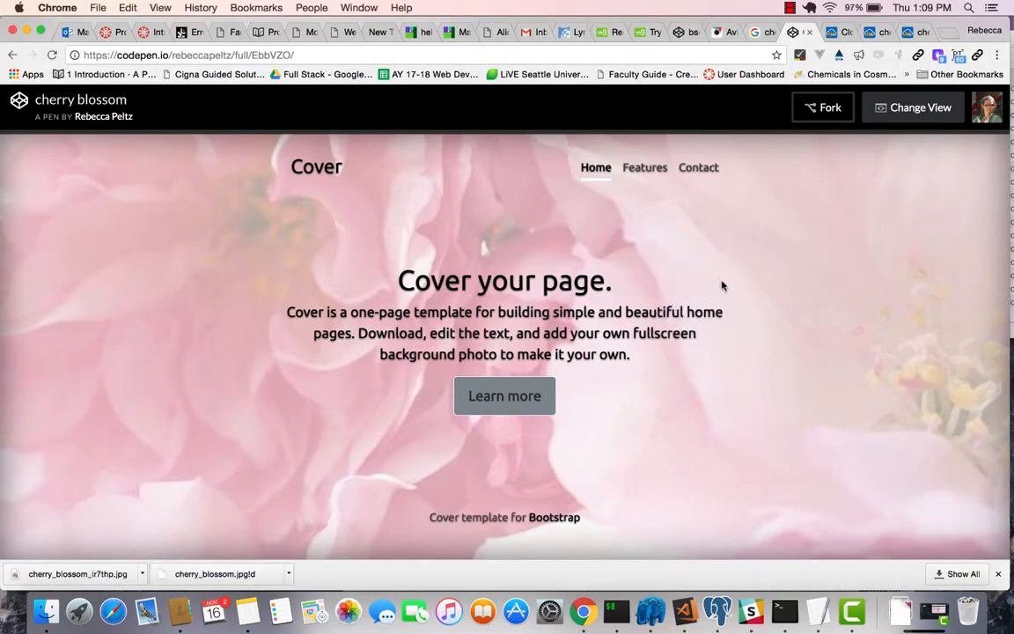
pyautogui.rightClick(723, 285)
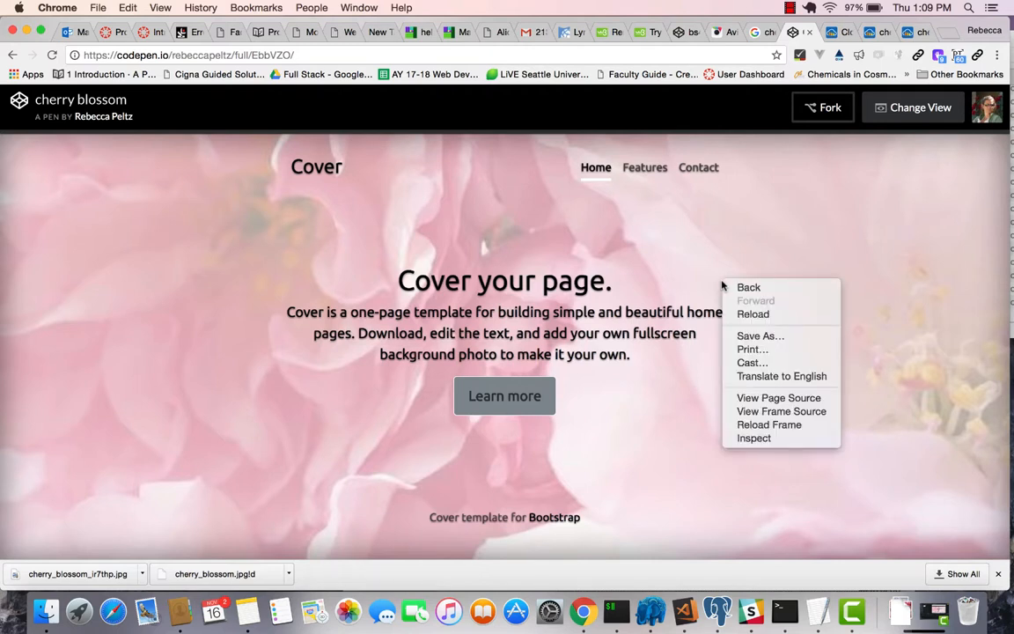
pyautogui.moveTo(753, 412)
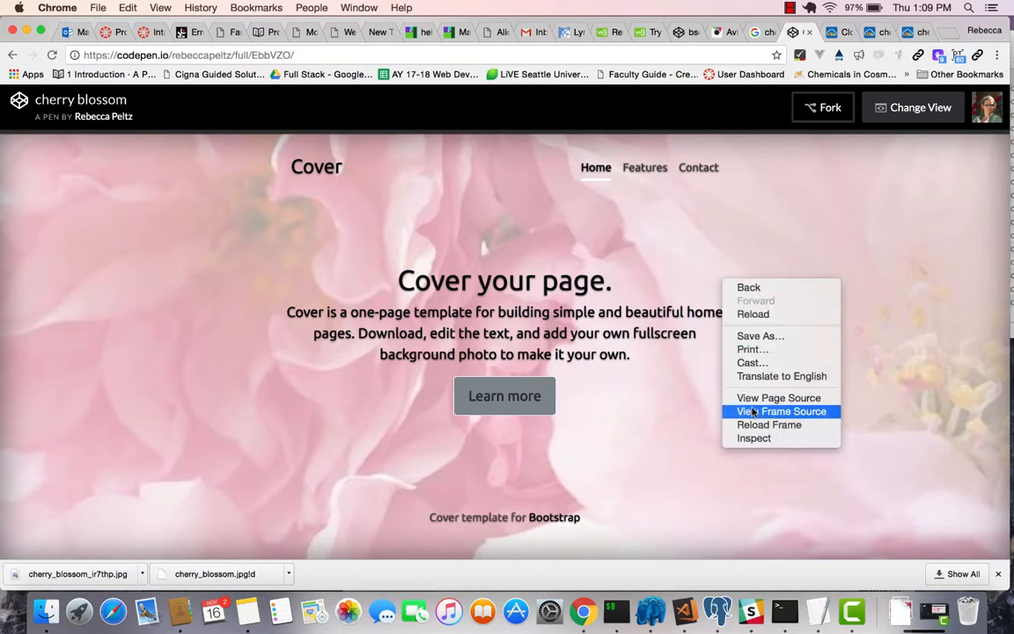
pyautogui.moveTo(704, 254)
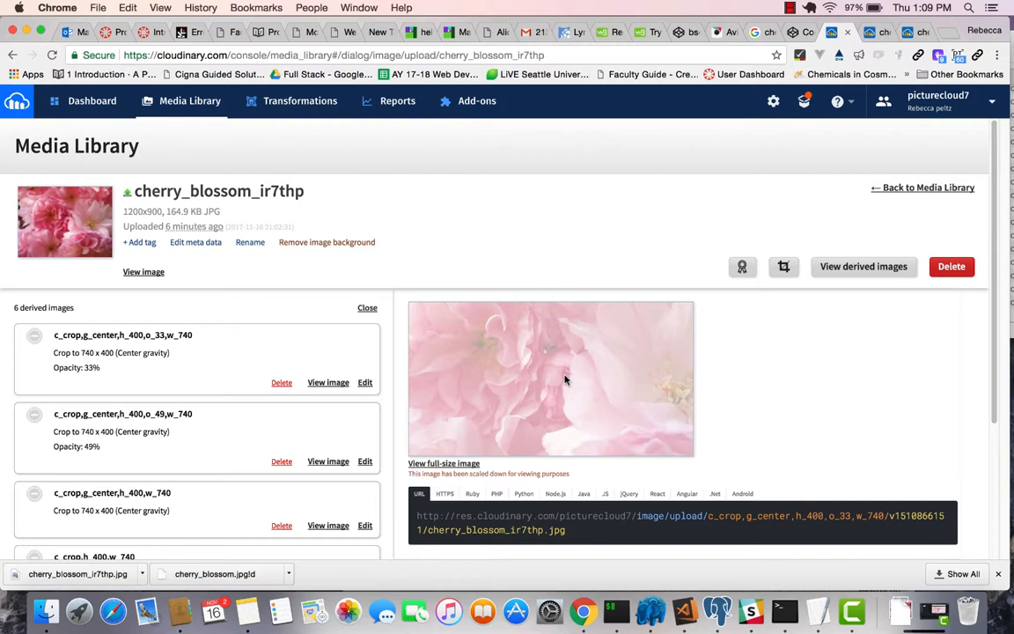
# Save the derived image preview to Downloads as my_cherry_blossom.jpg
pyautogui.rightClick(566, 380)
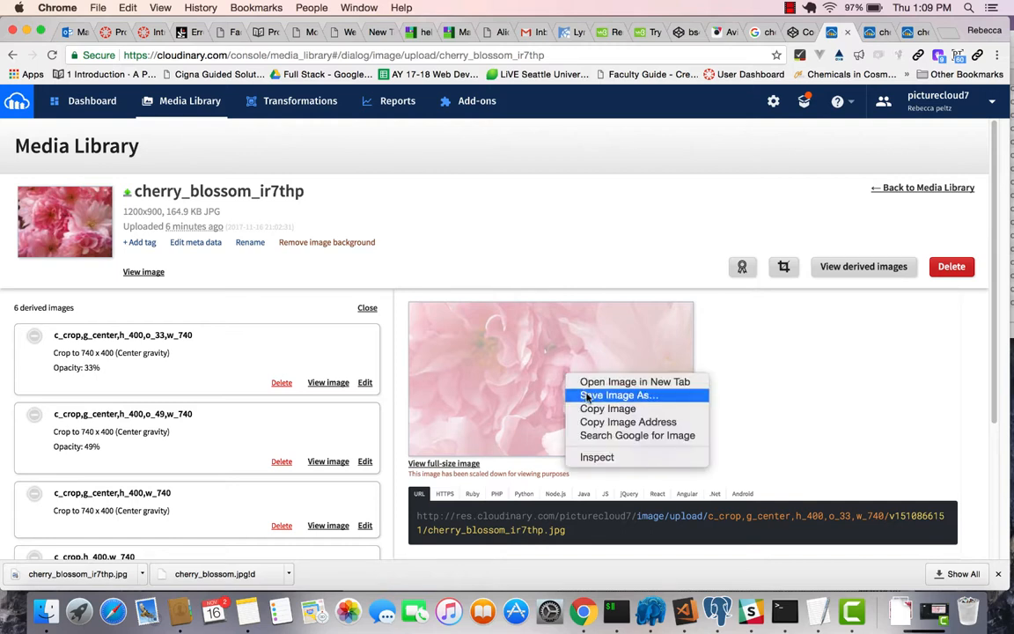
pyautogui.click(616, 394)
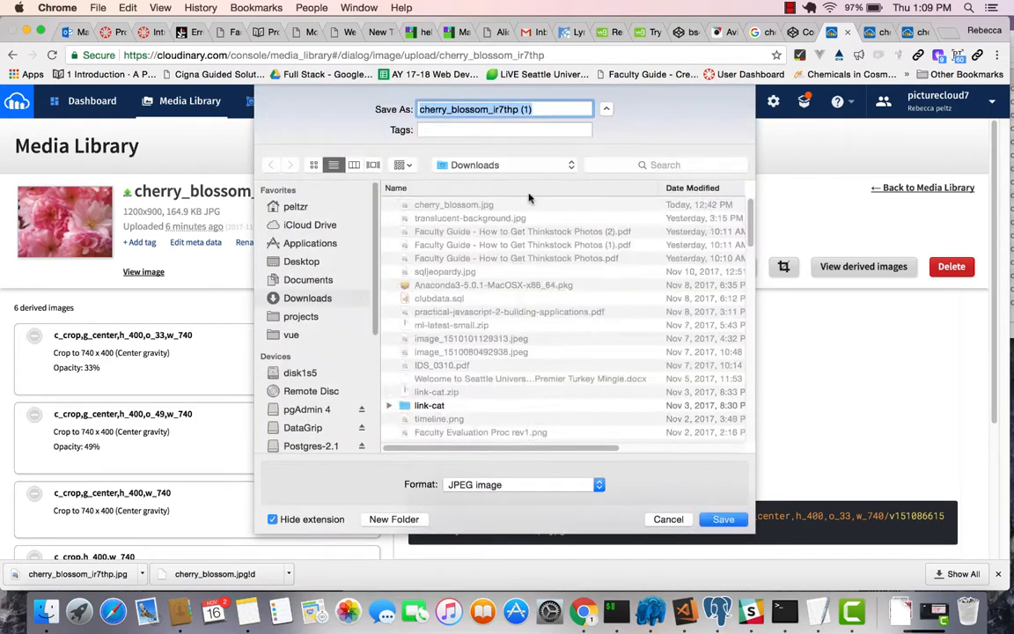
pyautogui.click(503, 130)
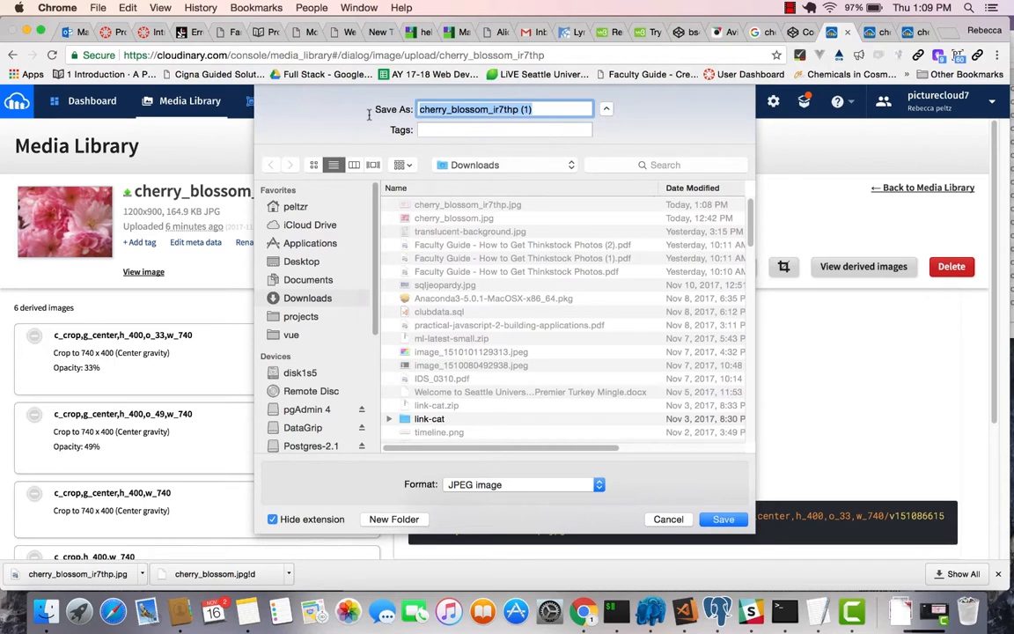
pyautogui.write('my_c')
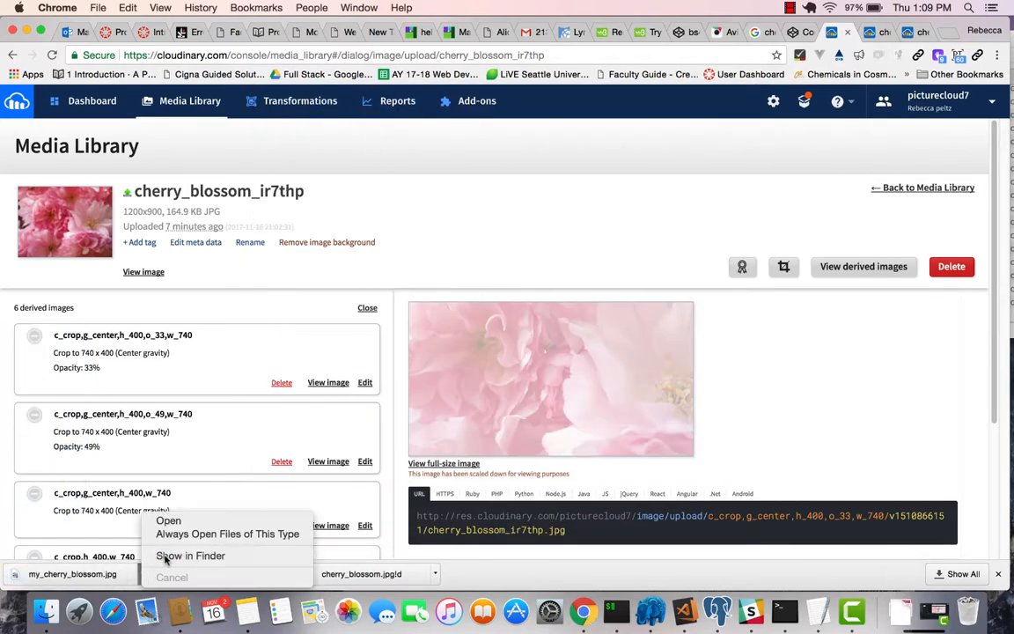
# Reveal my_cherry_blossom.jpg in Finder, open it to check, and close Preview
pyautogui.click(190, 556)
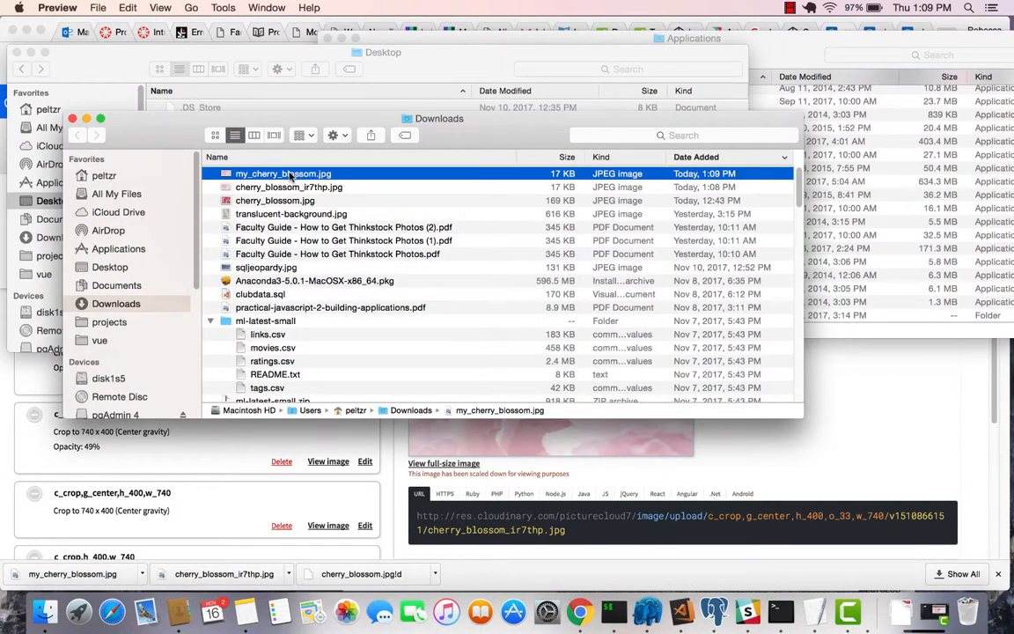
pyautogui.doubleClick(282, 175)
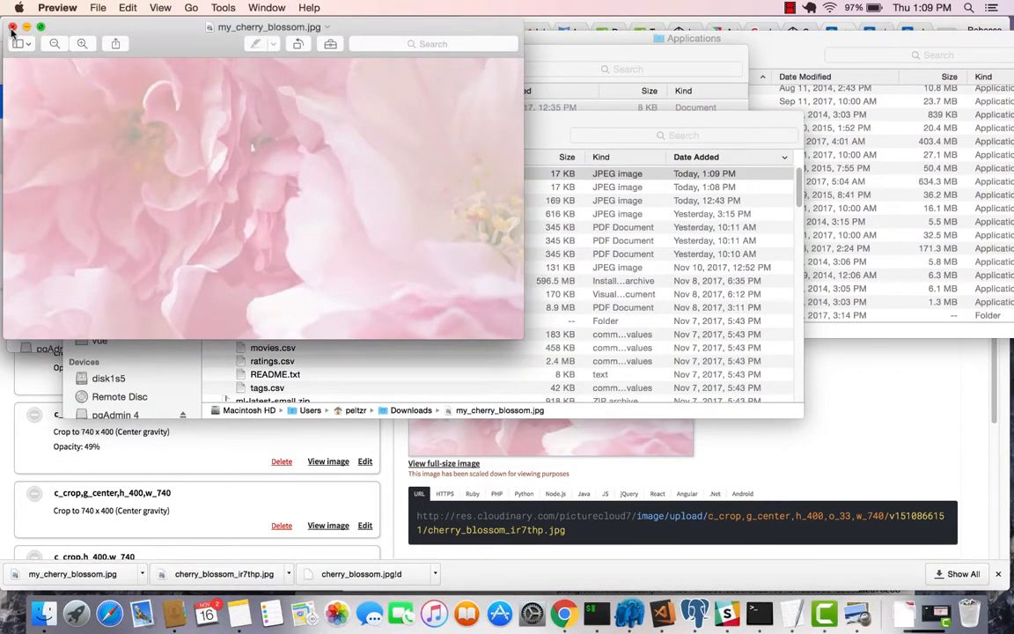
pyautogui.click(14, 32)
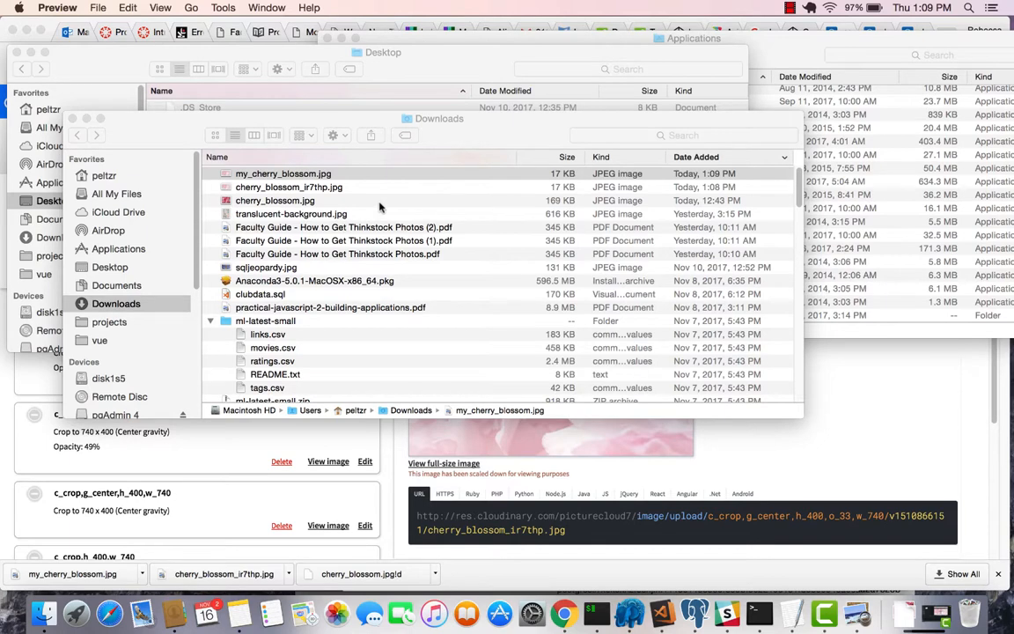